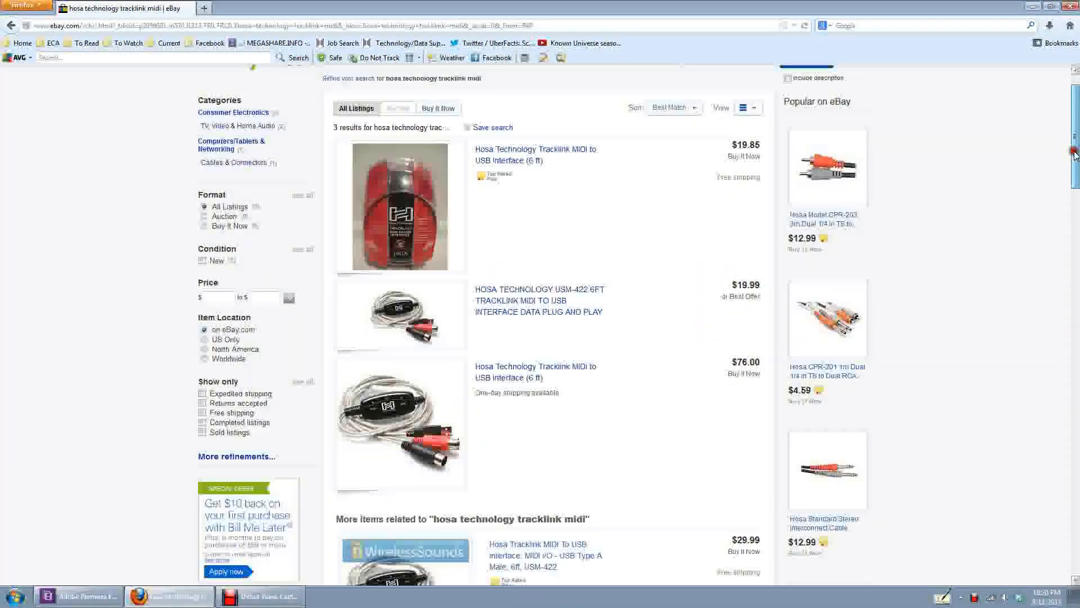
- Scroll down through the eBay results for Hosa Tracklink MIDI-to-USB cables
{"action": "scroll", "scroll_direction": "down", "scroll_amount": 3}
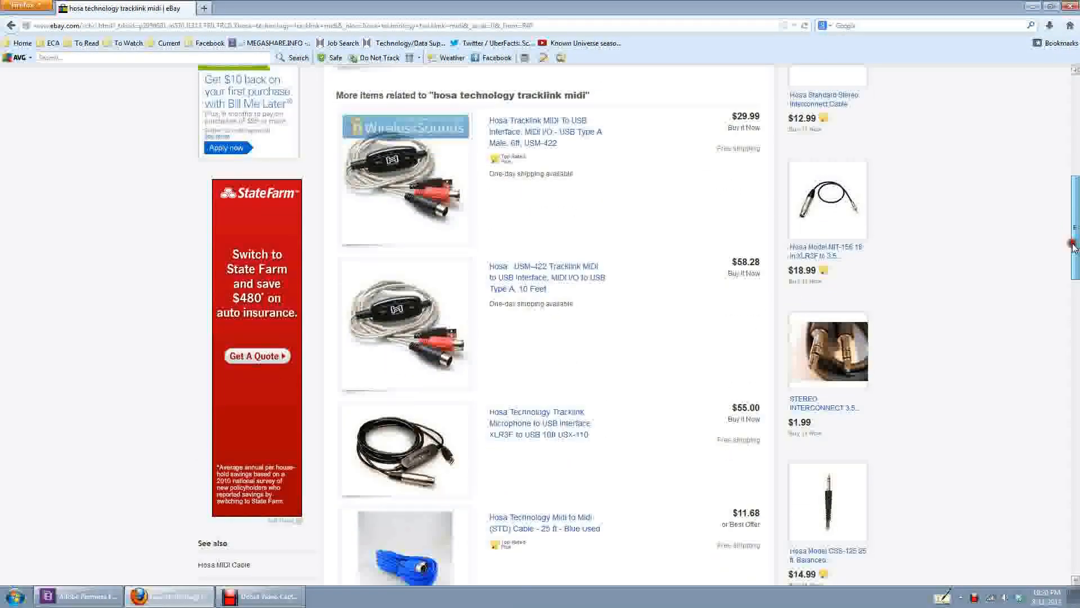
{"action": "scroll", "scroll_direction": "down", "scroll_amount": 3}
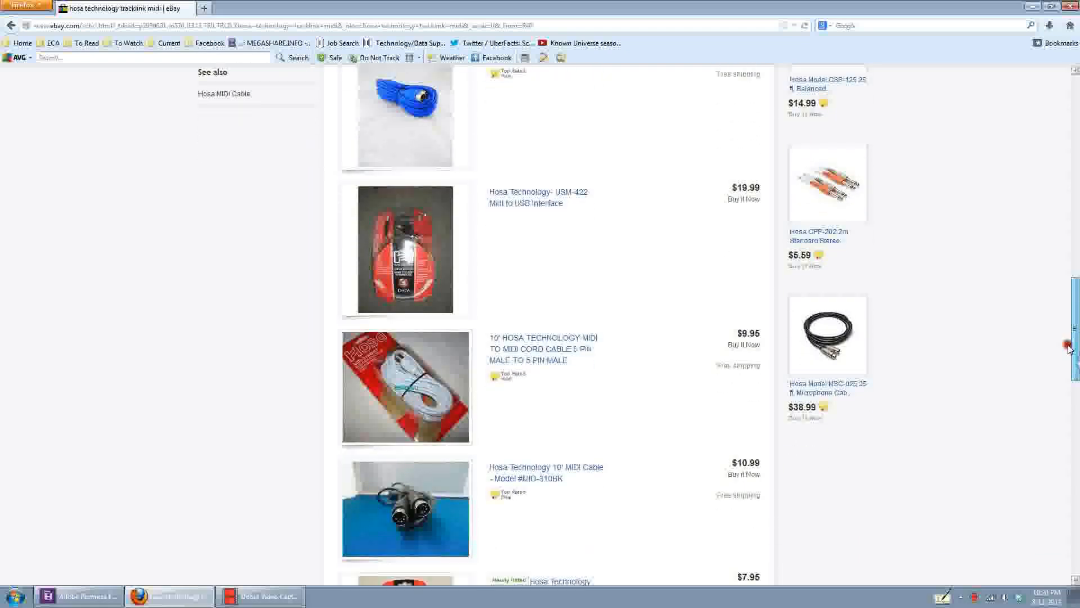
{"action": "scroll", "scroll_direction": "down", "scroll_amount": 3}
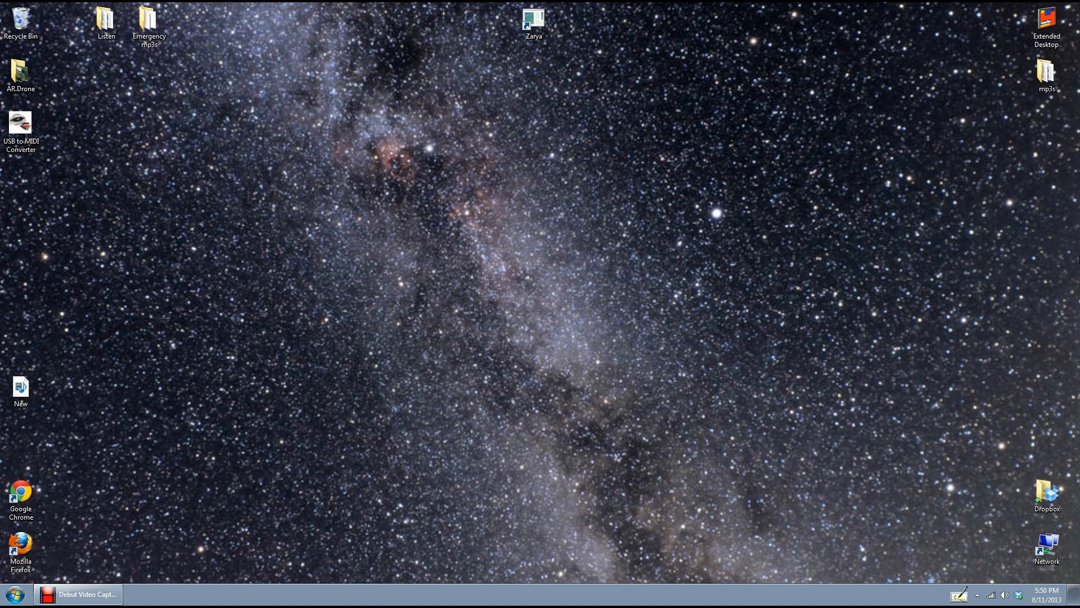
{"action": "mouse_move", "coordinate": [947, 566]}
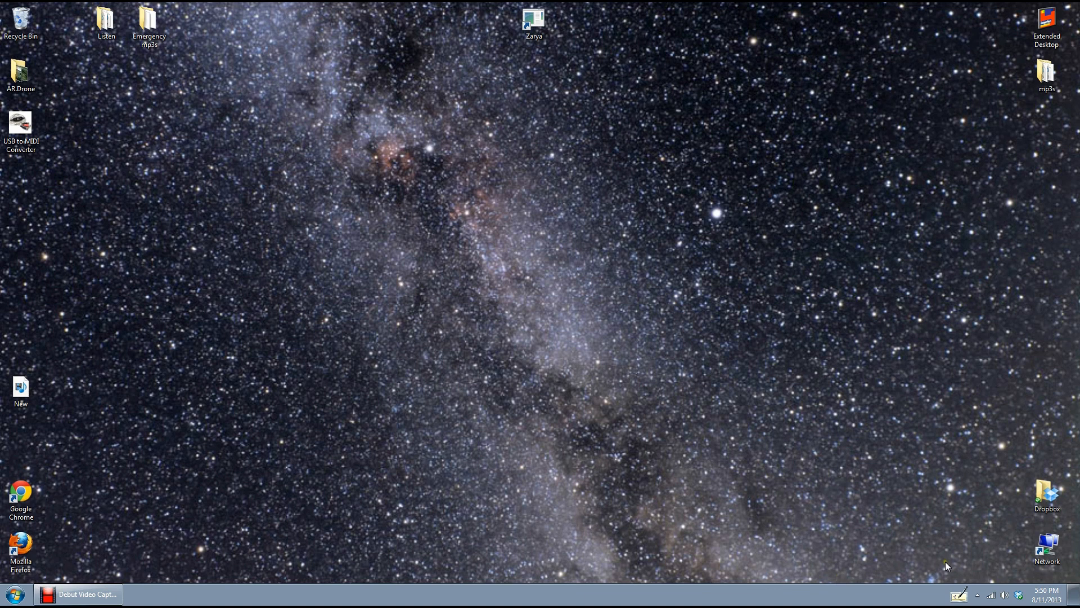
{"action": "mouse_move", "coordinate": [315, 416]}
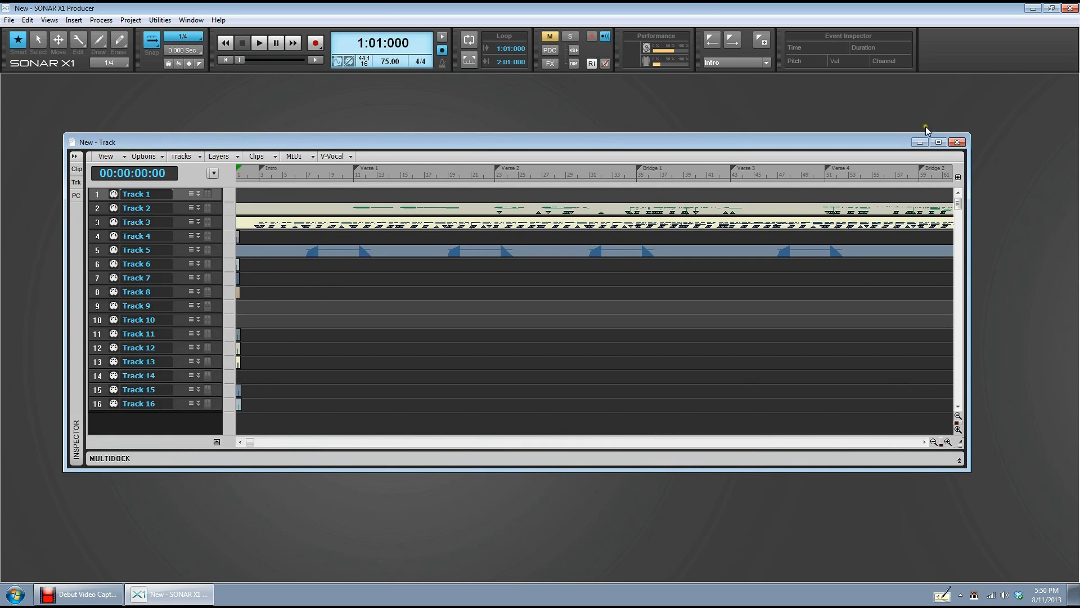
- Maximize the floating Track window to fill the workspace and start playback
{"action": "left_click", "coordinate": [937, 142]}
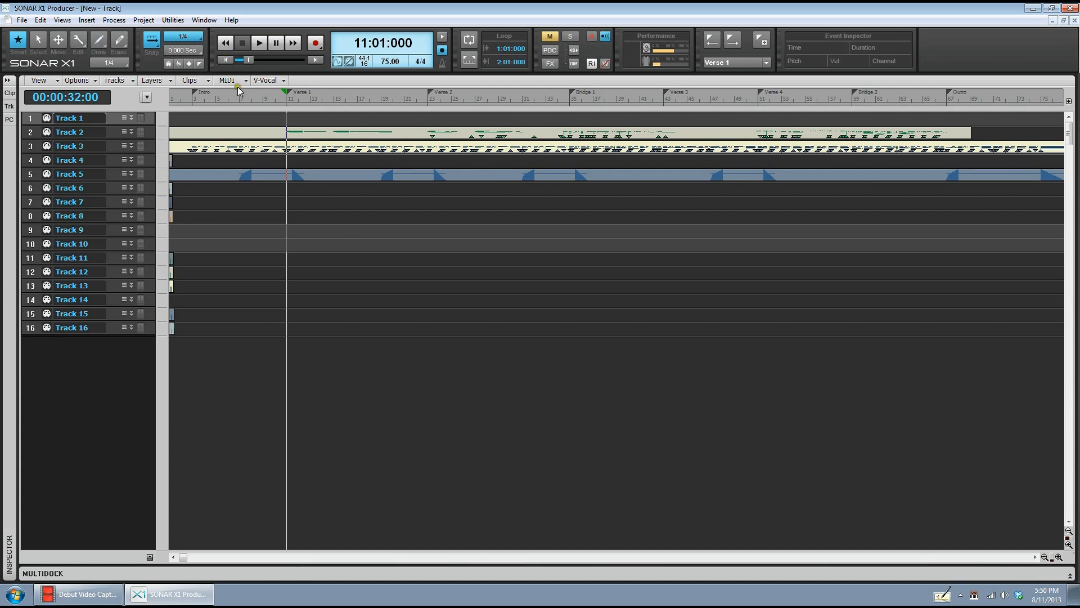
{"action": "left_click", "coordinate": [258, 42]}
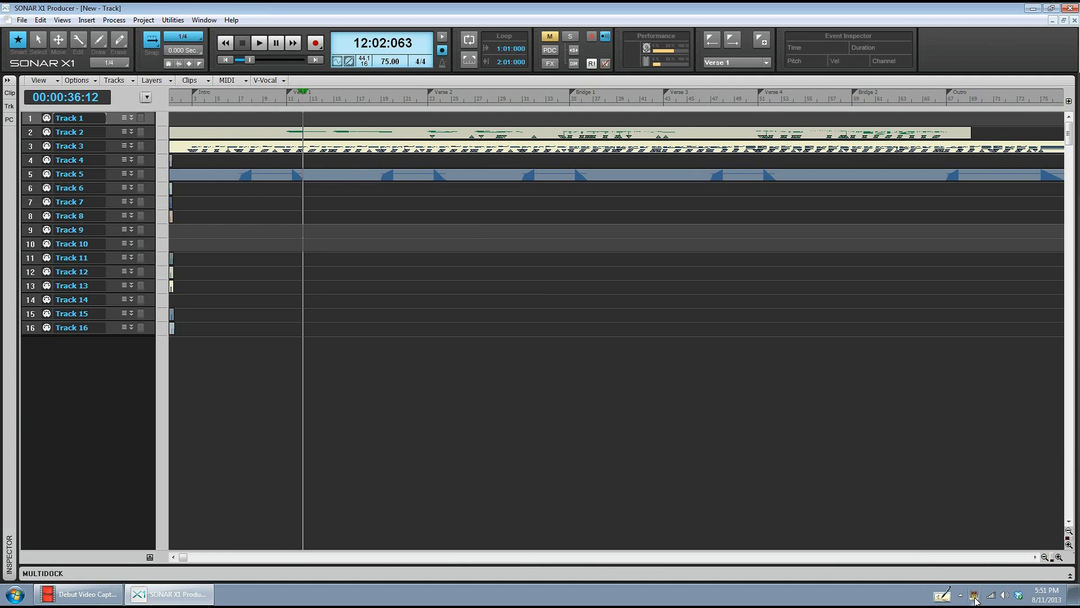
- Reveal the hidden tray icons and open Customize... for the notification-area settings
{"action": "left_click", "coordinate": [960, 594]}
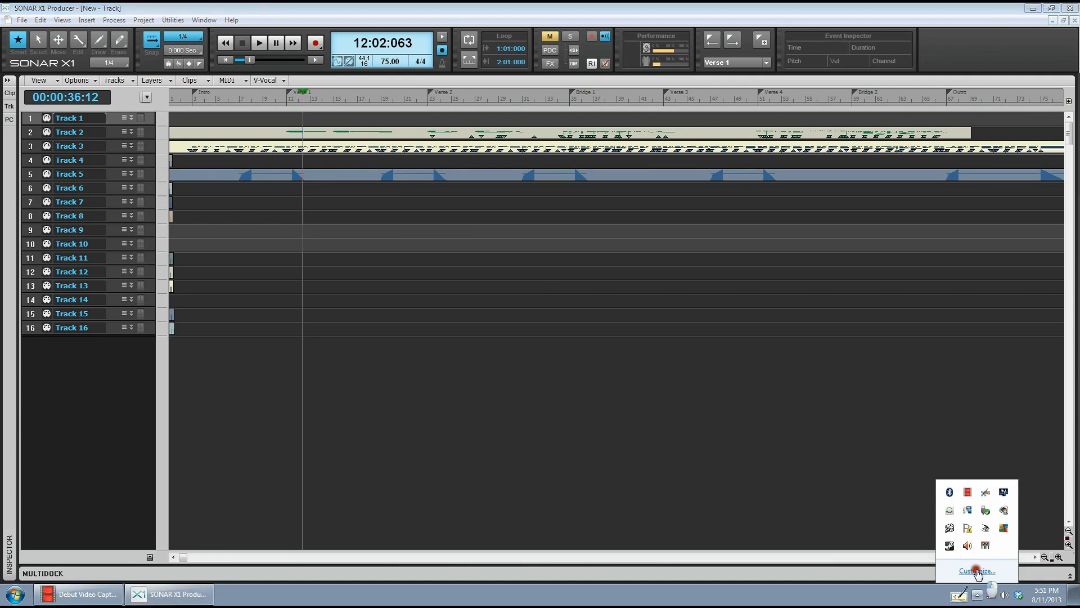
{"action": "left_click", "coordinate": [978, 570]}
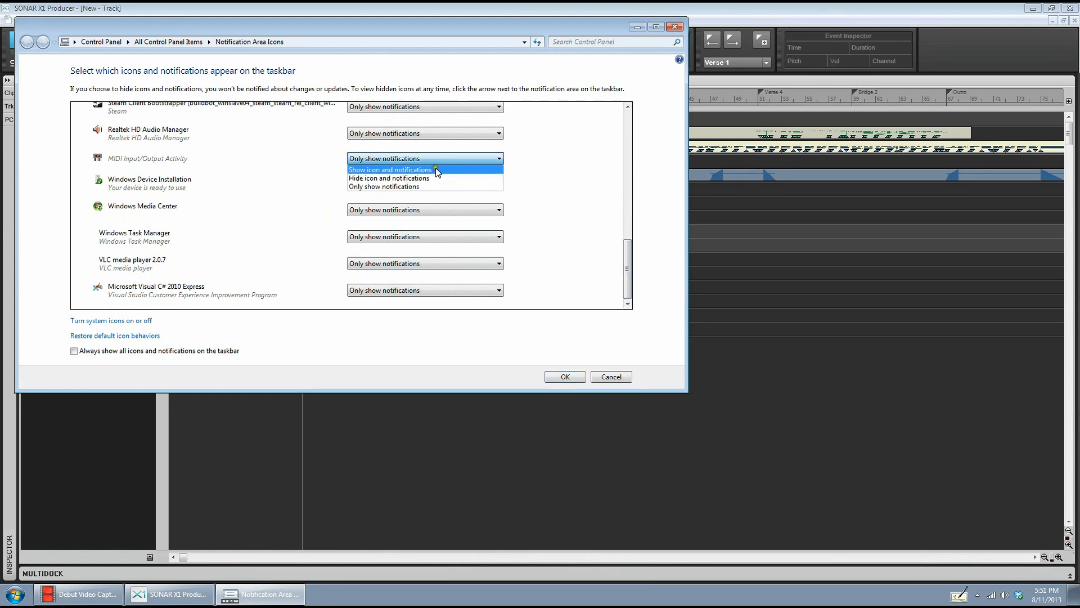
{"action": "mouse_move", "coordinate": [434, 172]}
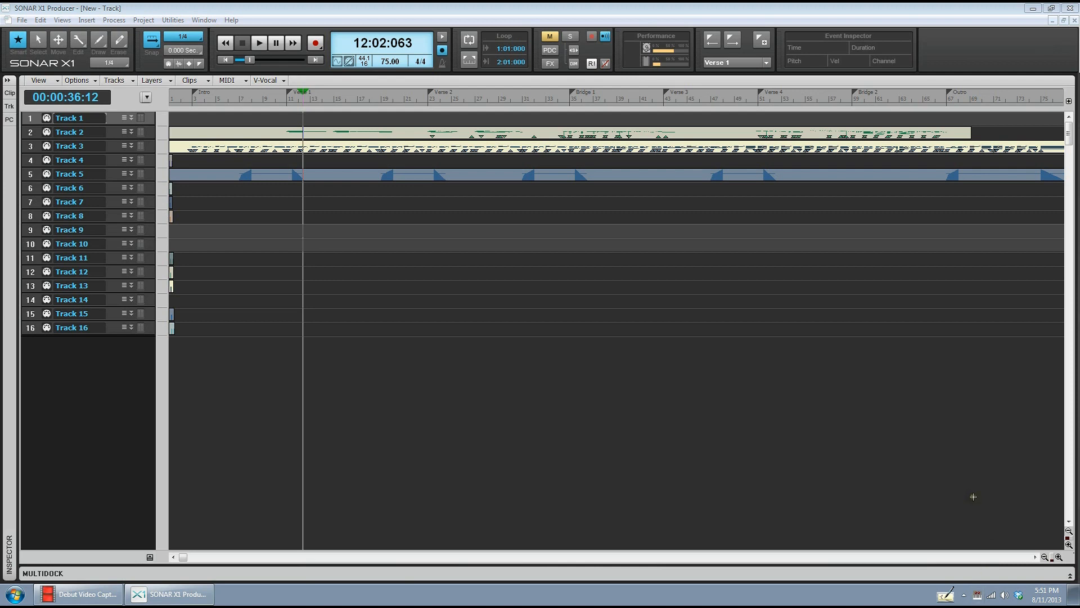
{"action": "mouse_move", "coordinate": [989, 485]}
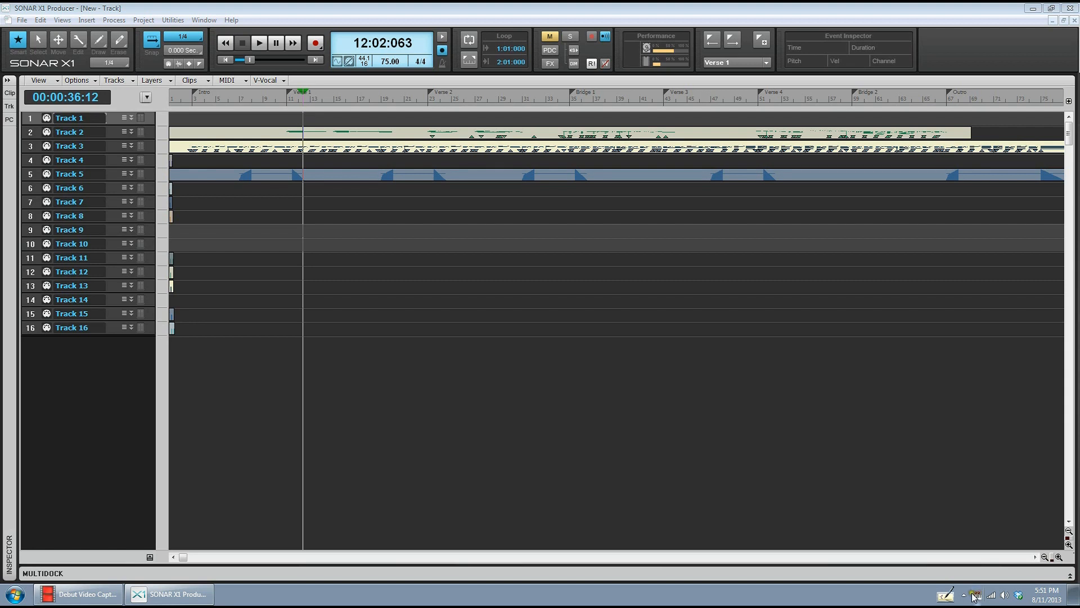
{"action": "mouse_move", "coordinate": [920, 526]}
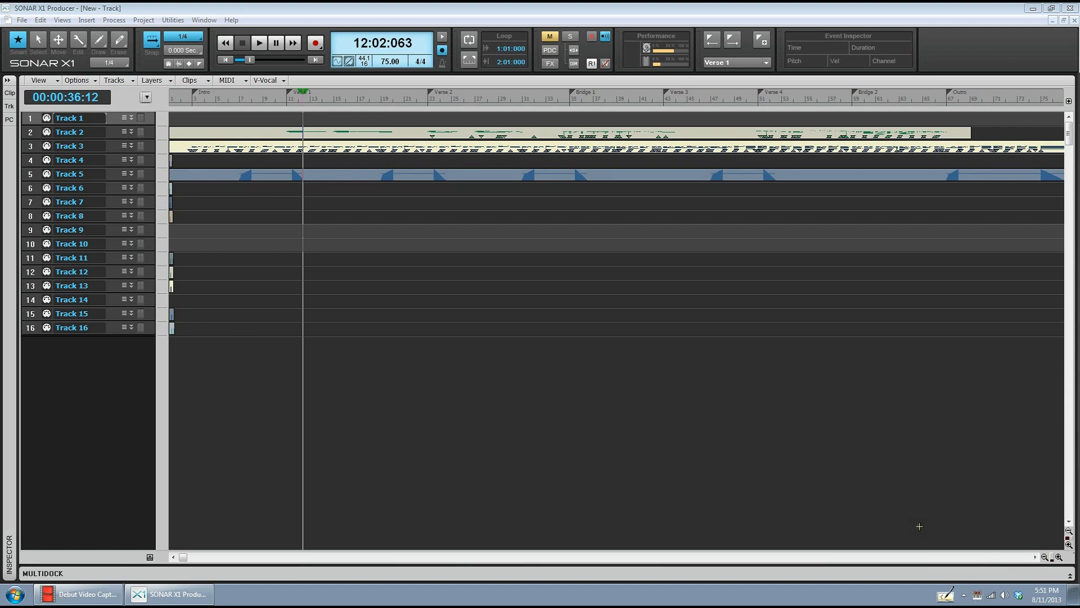
{"action": "mouse_move", "coordinate": [856, 520]}
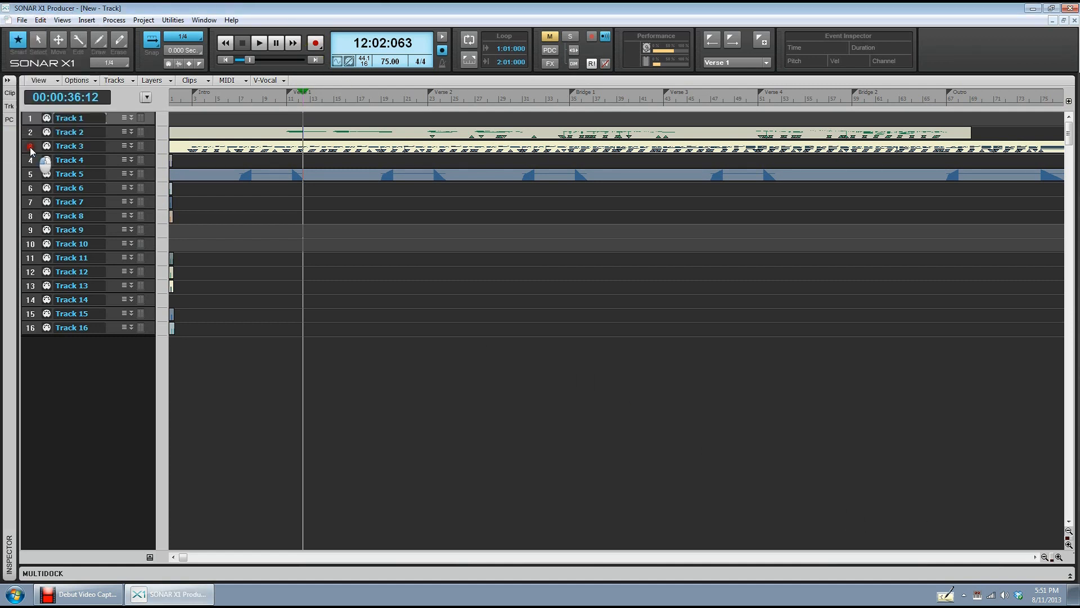
- Bring up Preferences on Audio Devices and toggle the Realtek Microphone input driver
{"action": "left_click", "coordinate": [172, 19]}
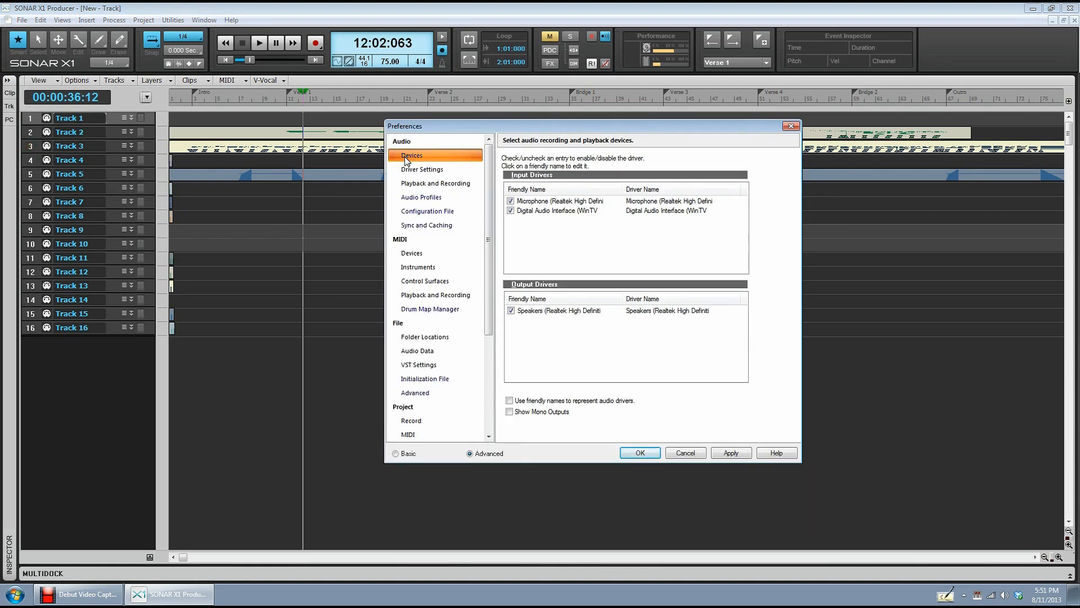
{"action": "mouse_move", "coordinate": [521, 214]}
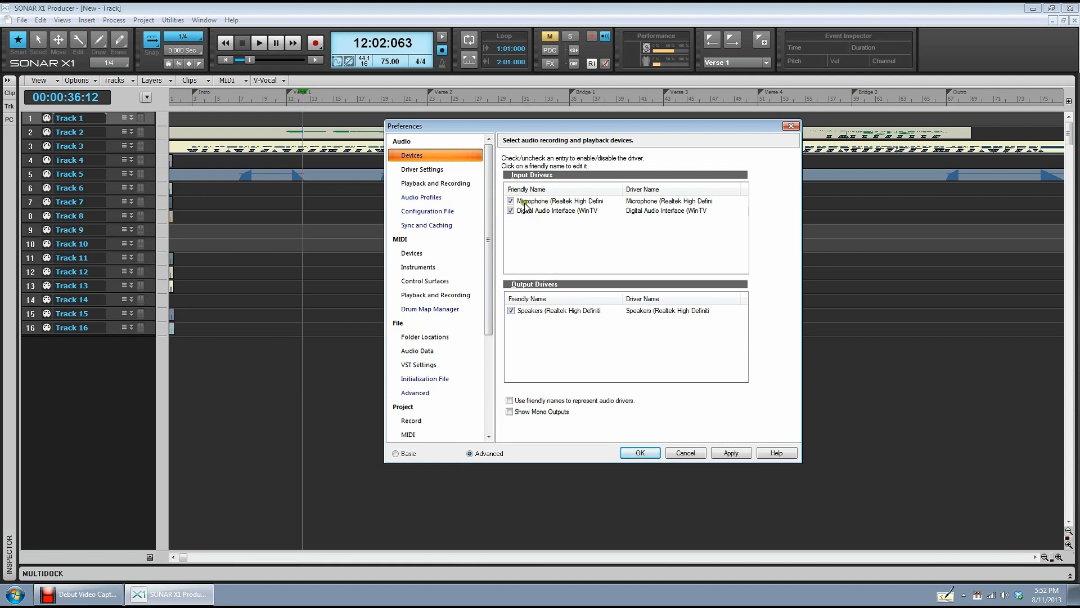
{"action": "left_click", "coordinate": [511, 202]}
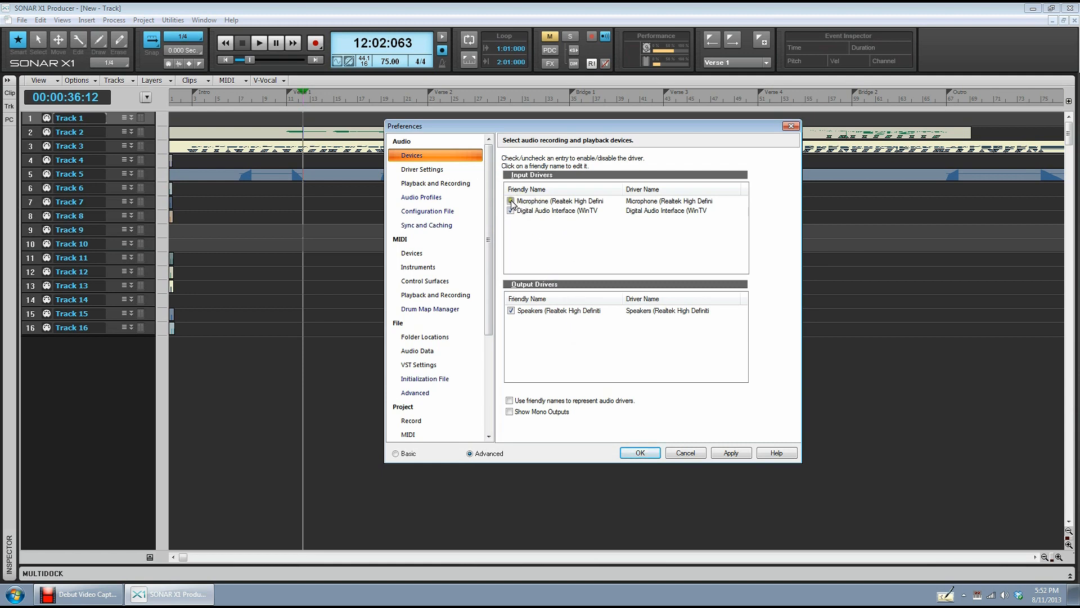
{"action": "left_click", "coordinate": [511, 201]}
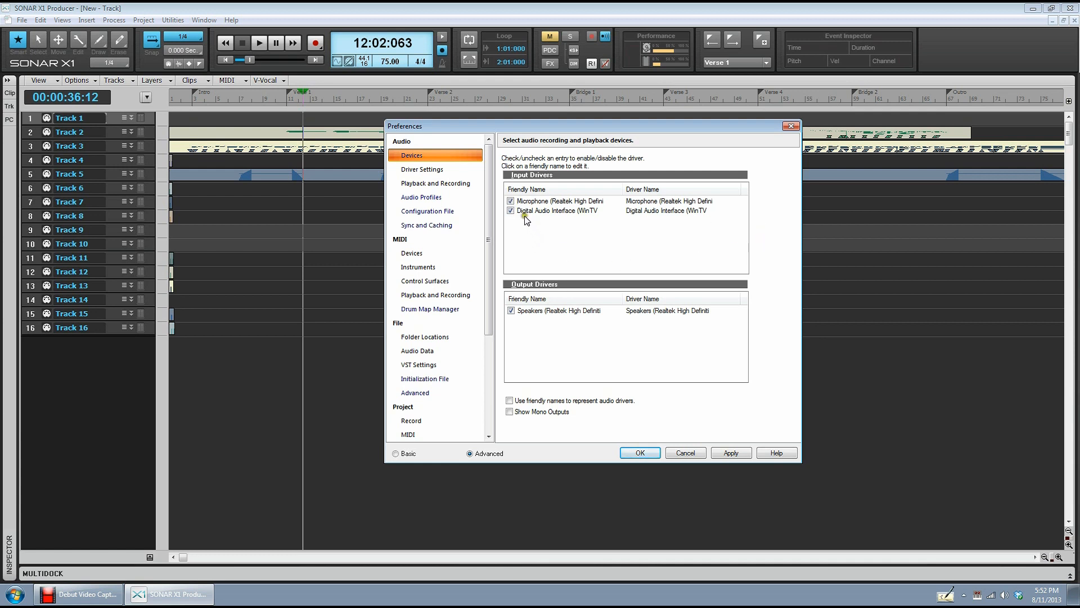
{"action": "mouse_move", "coordinate": [530, 216]}
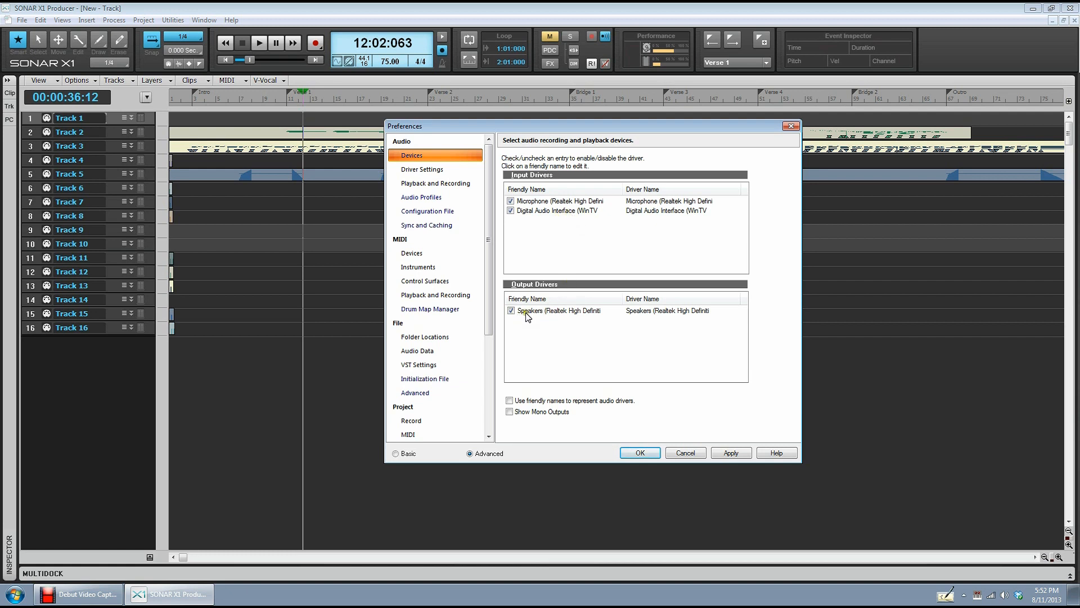
{"action": "mouse_move", "coordinate": [406, 255]}
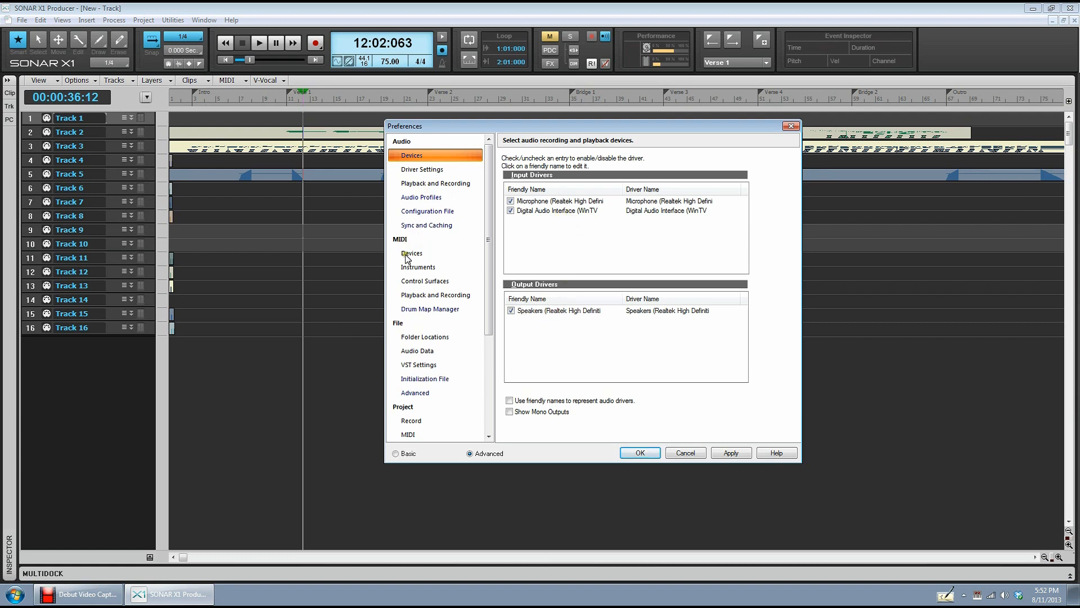
- On MIDI Devices, enable USB2.0-MIDI as input and output, drop GS Wavetable Synth, and apply
{"action": "left_click", "coordinate": [411, 253]}
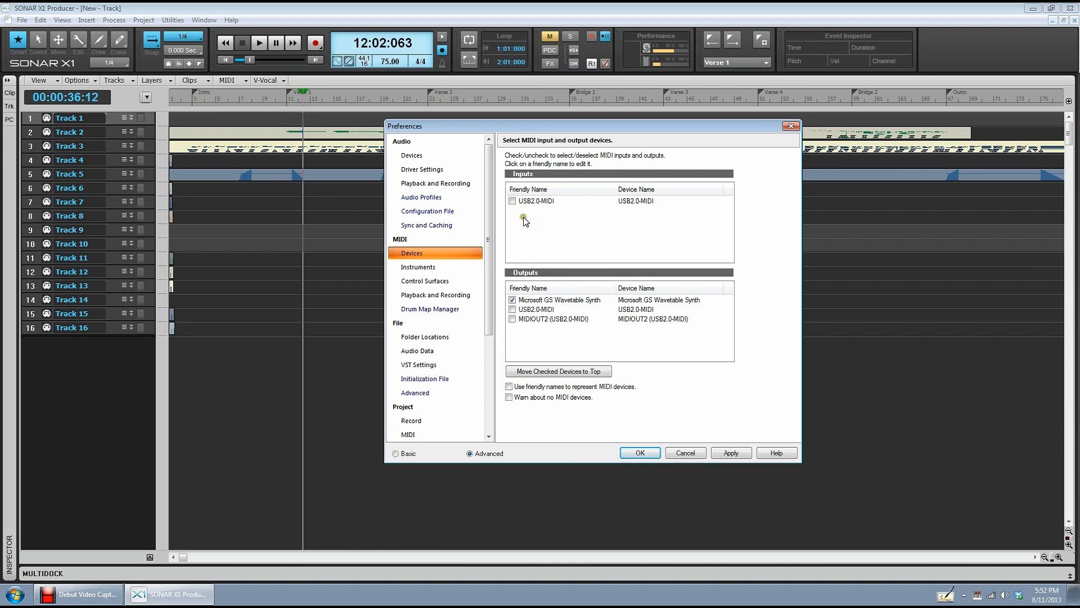
{"action": "mouse_move", "coordinate": [526, 200]}
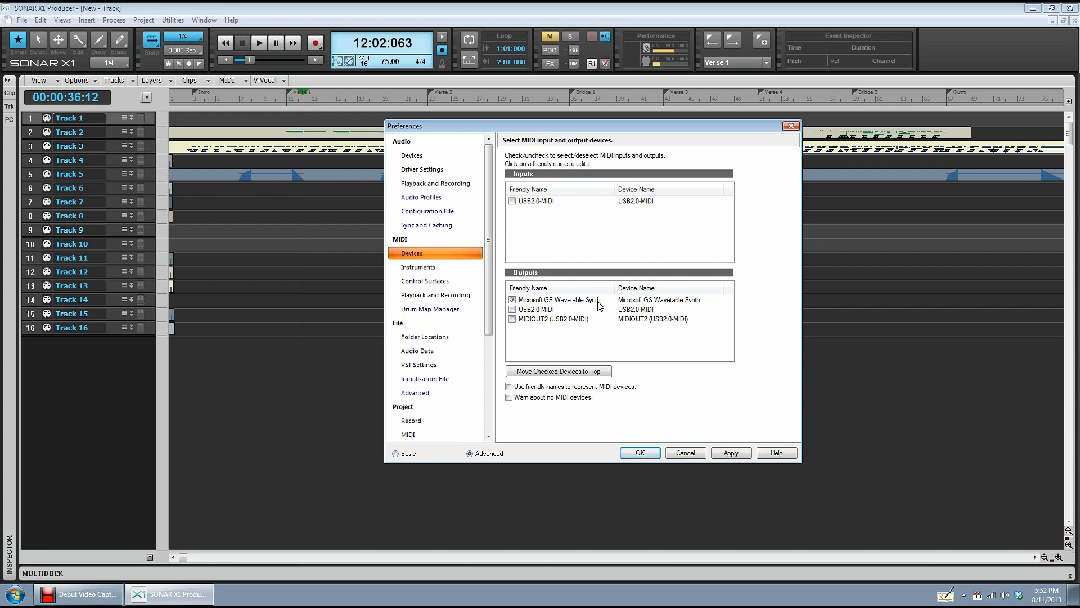
{"action": "mouse_move", "coordinate": [570, 285]}
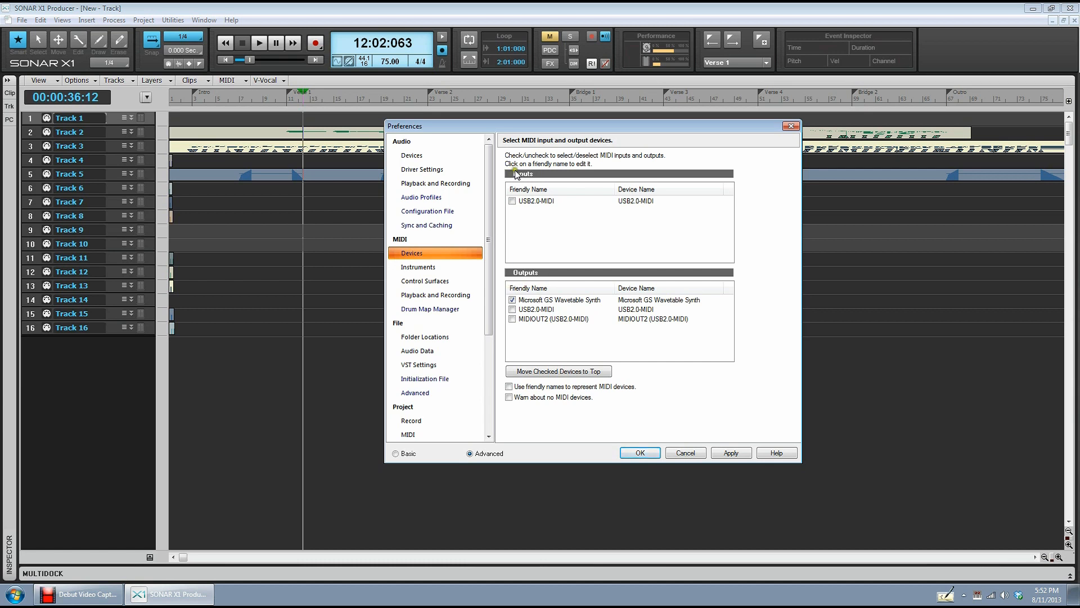
{"action": "left_click", "coordinate": [512, 201]}
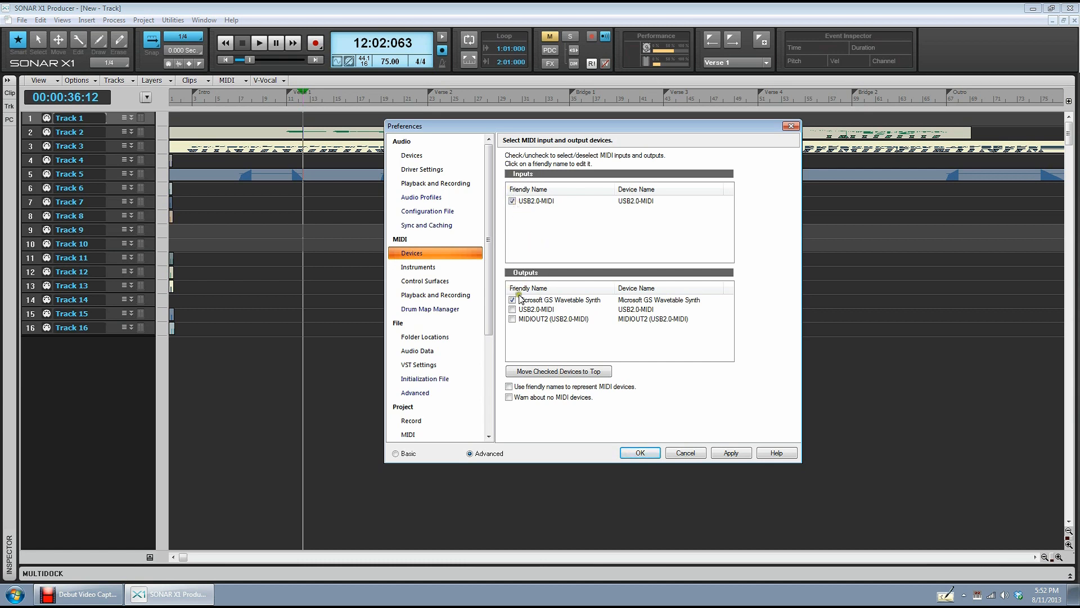
{"action": "left_click", "coordinate": [513, 299]}
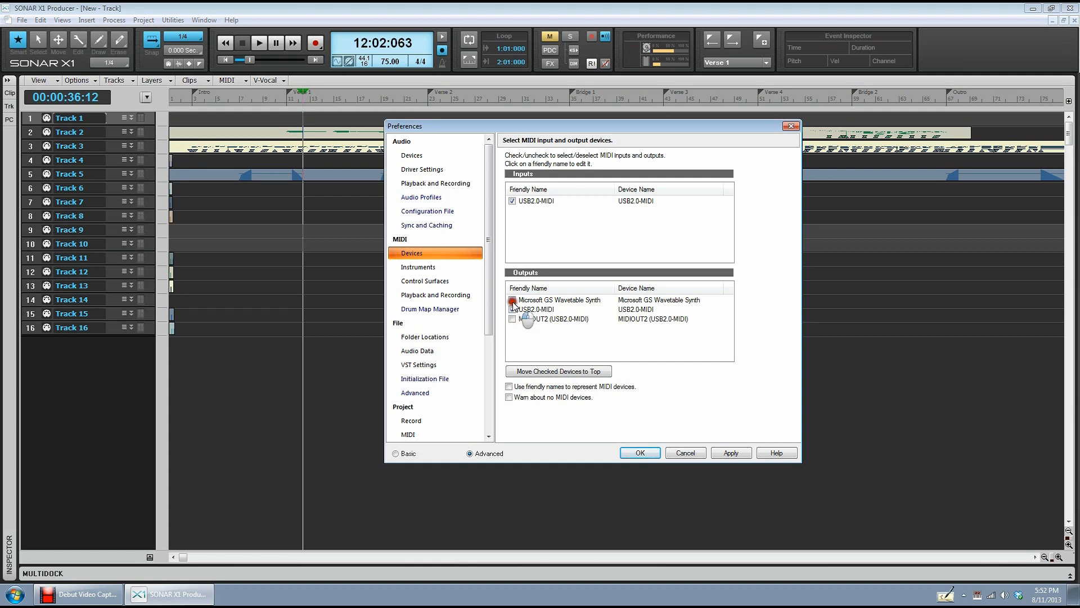
{"action": "left_click", "coordinate": [512, 299]}
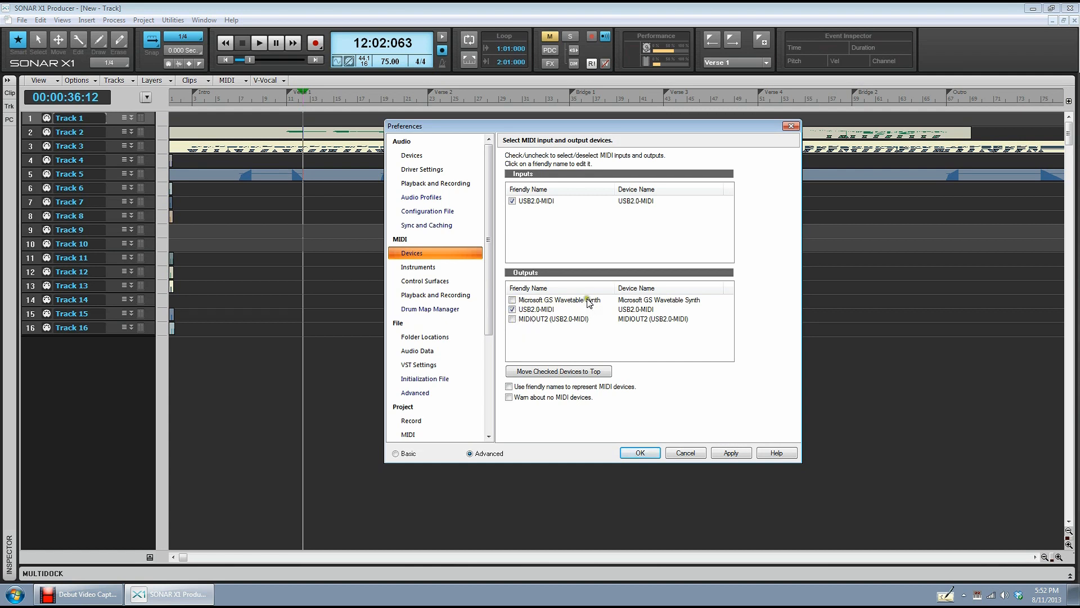
{"action": "left_click", "coordinate": [640, 453]}
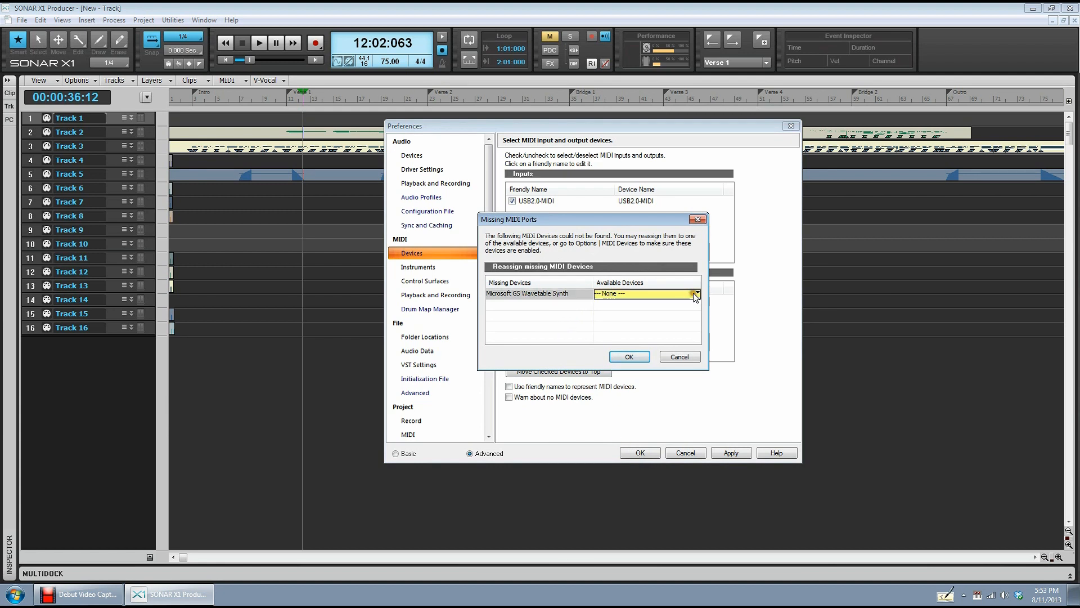
- Reassign the missing GS Wavetable Synth port to USB2.0-MIDI in Missing MIDI Ports
{"action": "left_click", "coordinate": [643, 292]}
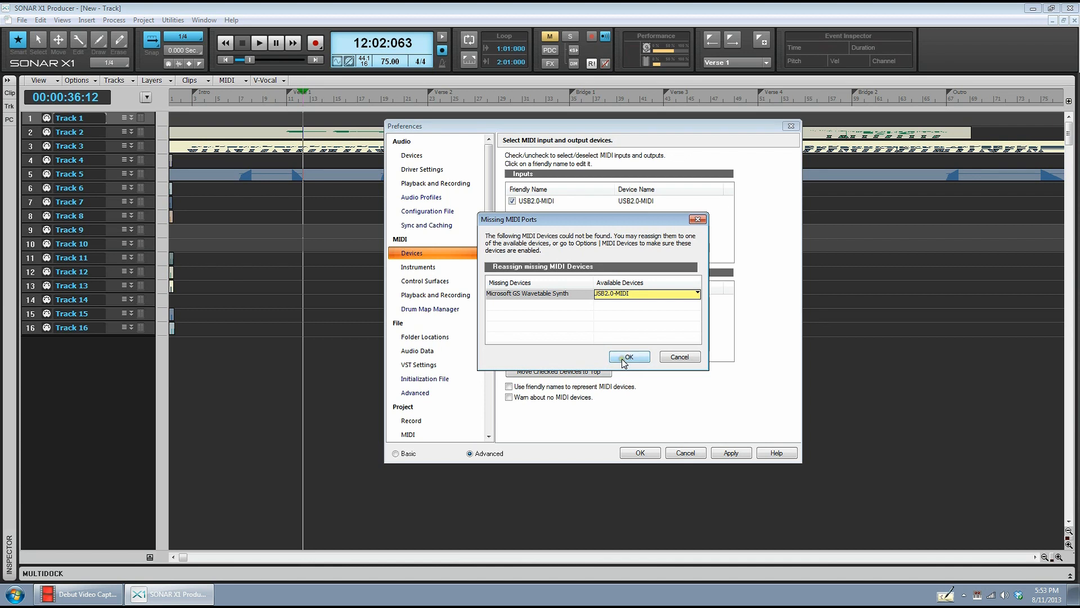
{"action": "left_click", "coordinate": [628, 357]}
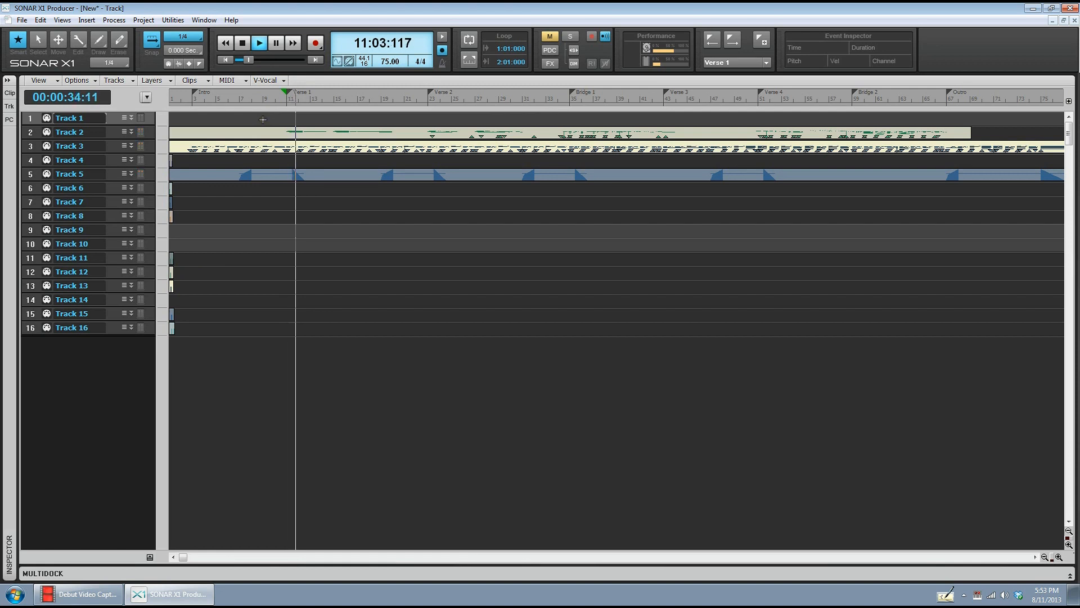
- Start playback of the project now routed to USB2.0-MIDI
{"action": "left_click", "coordinate": [259, 42]}
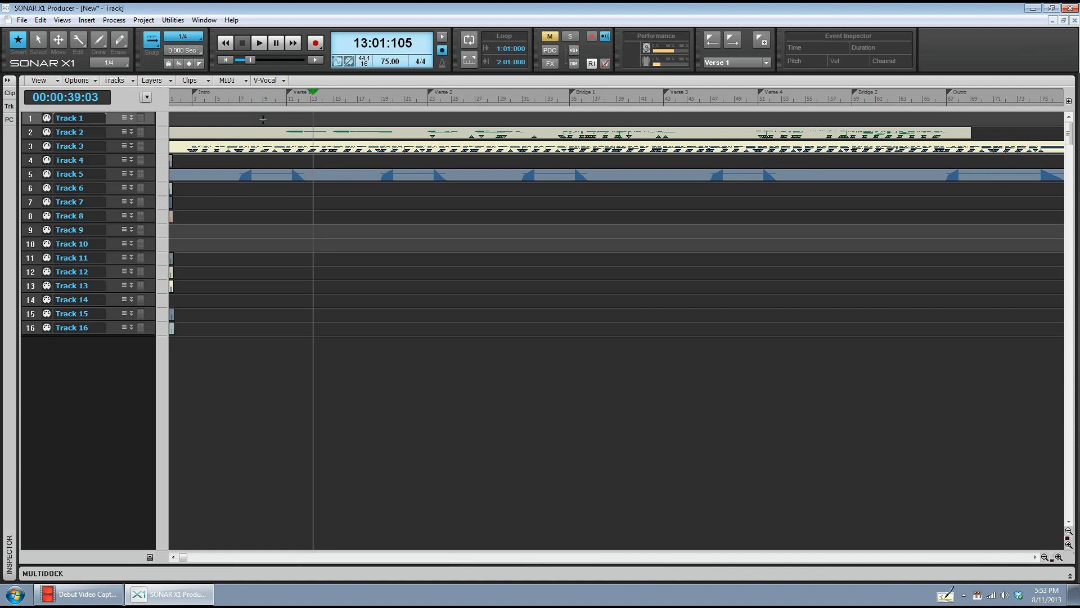
{"action": "mouse_move", "coordinate": [22, 118]}
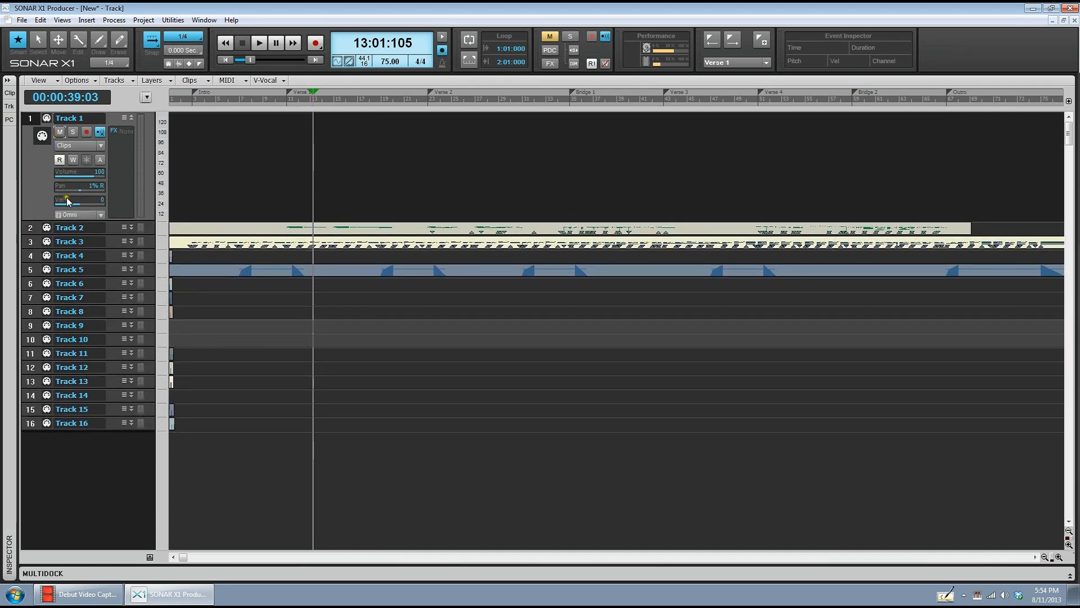
- Delete the extra tracks via Delete Track so only an empty Track 1 remains
{"action": "left_click", "coordinate": [74, 132]}
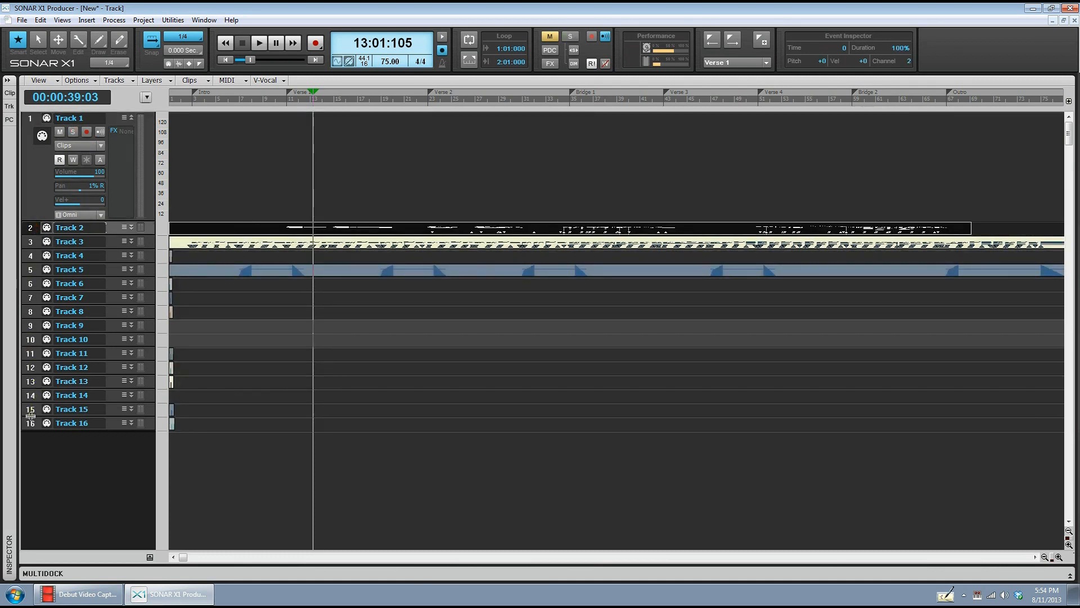
{"action": "right_click", "coordinate": [69, 127]}
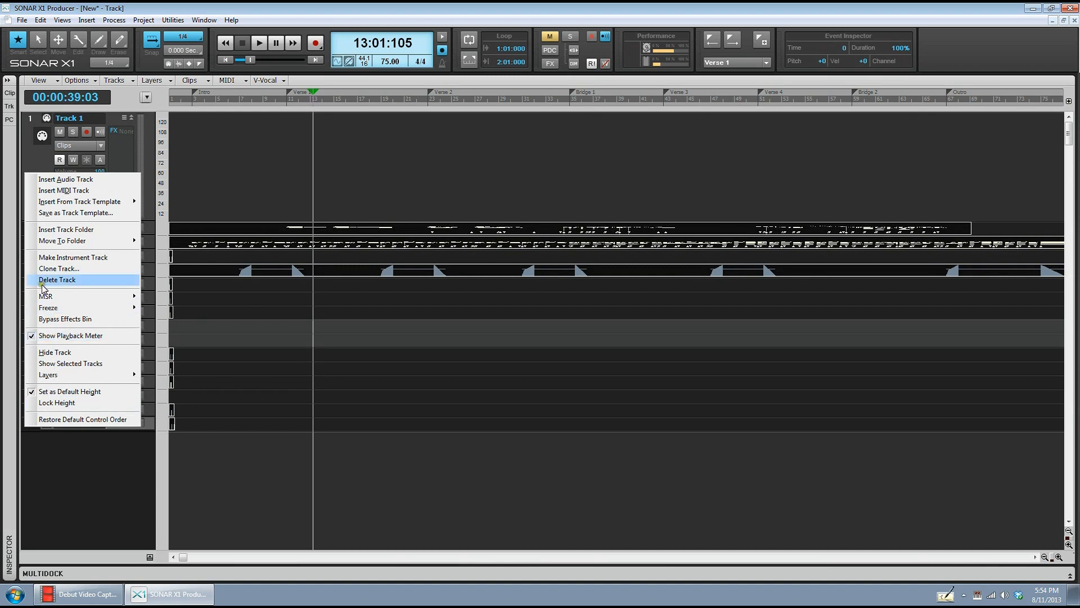
{"action": "left_click", "coordinate": [58, 279]}
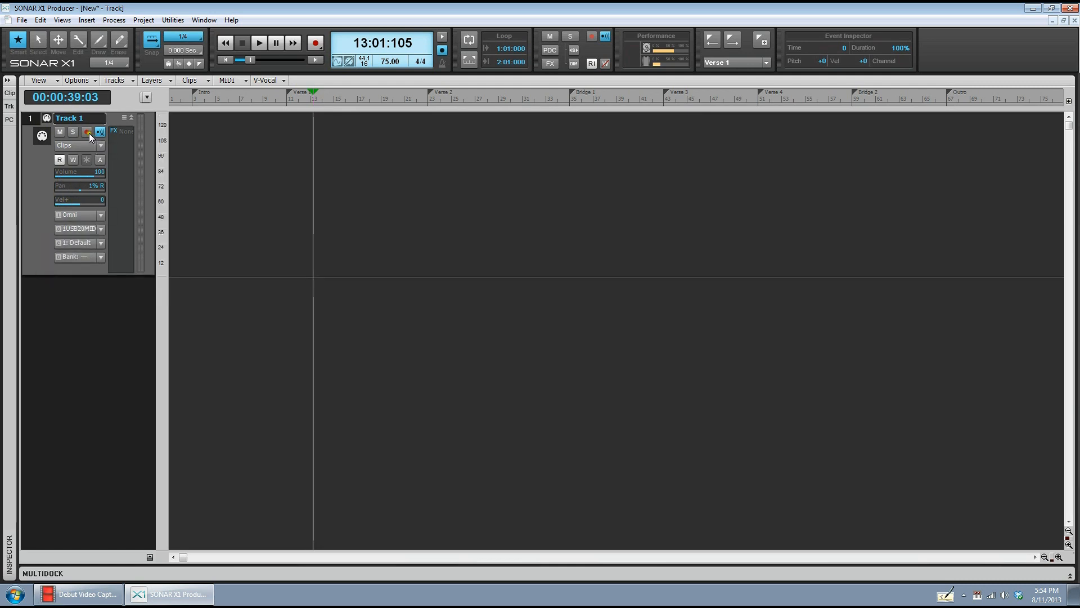
{"action": "left_click", "coordinate": [87, 132]}
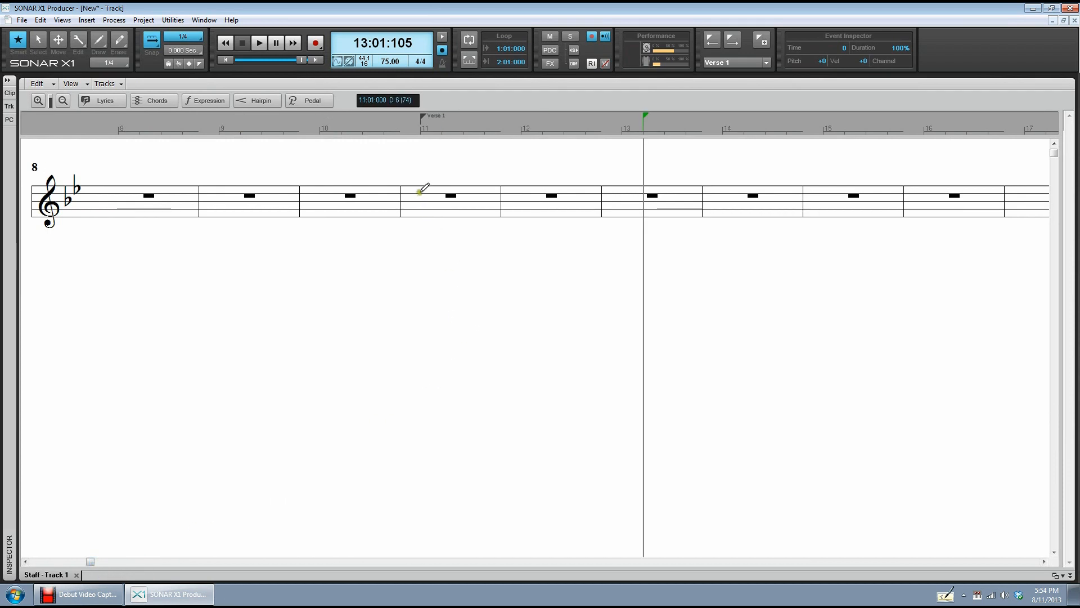
- Pencil three test notes into measures 11 and 12 of Track 1's staff
{"action": "left_click", "coordinate": [420, 191]}
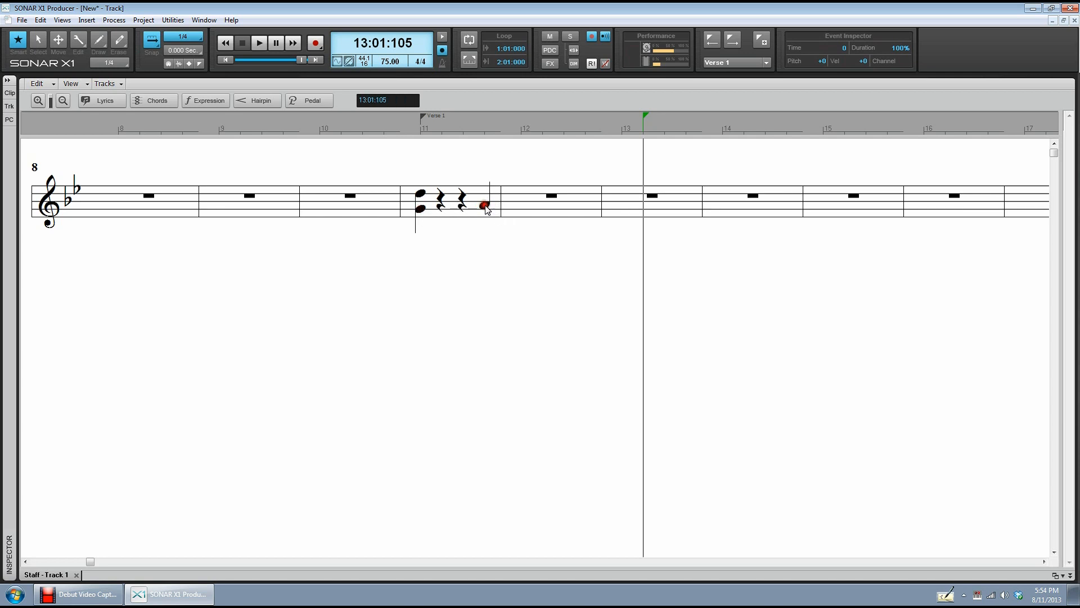
{"action": "left_click", "coordinate": [565, 195]}
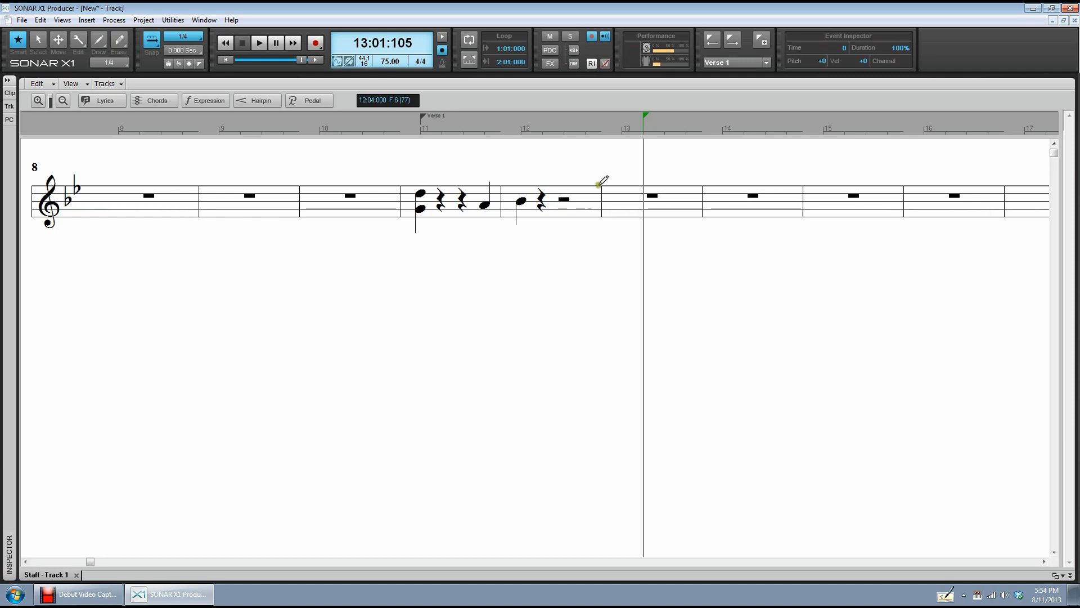
{"action": "left_click", "coordinate": [685, 205]}
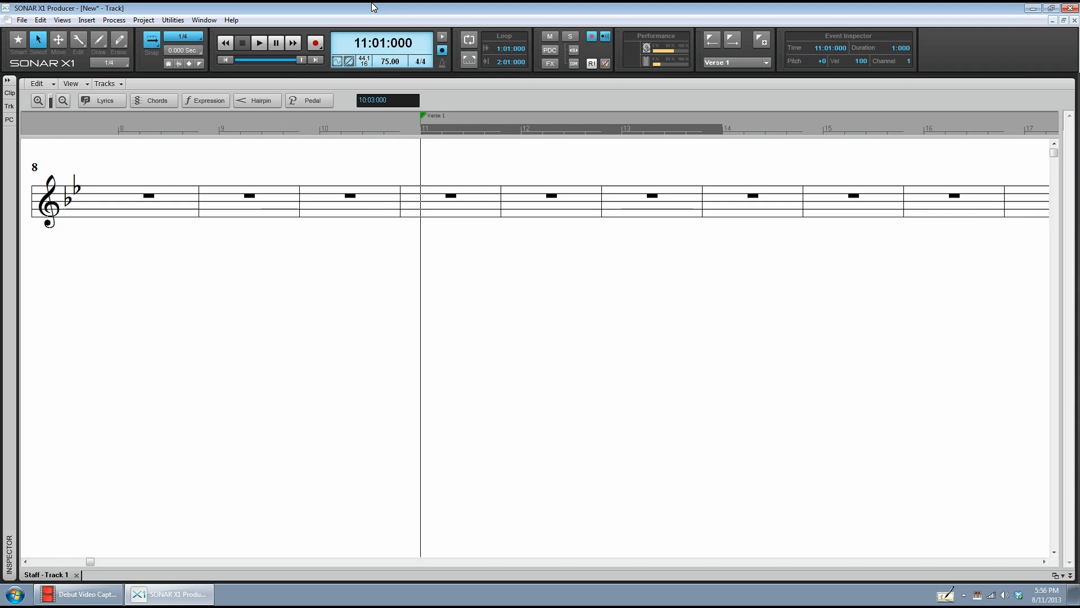
- Check the MIDI device settings and confirm 4/4 in C in the Meter/Key view
{"action": "left_click", "coordinate": [39, 20]}
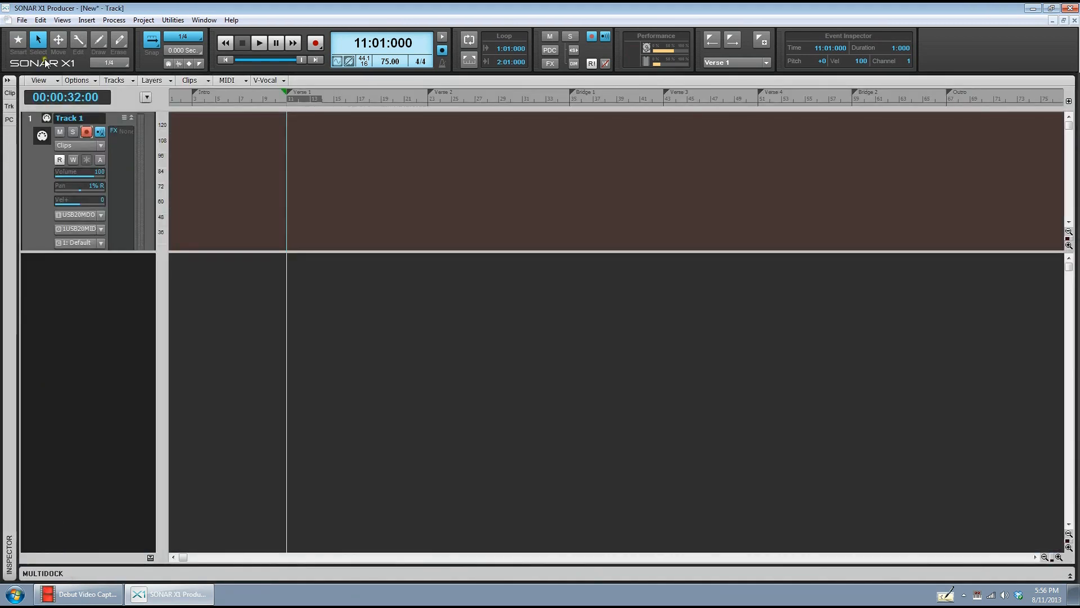
{"action": "left_click", "coordinate": [172, 19]}
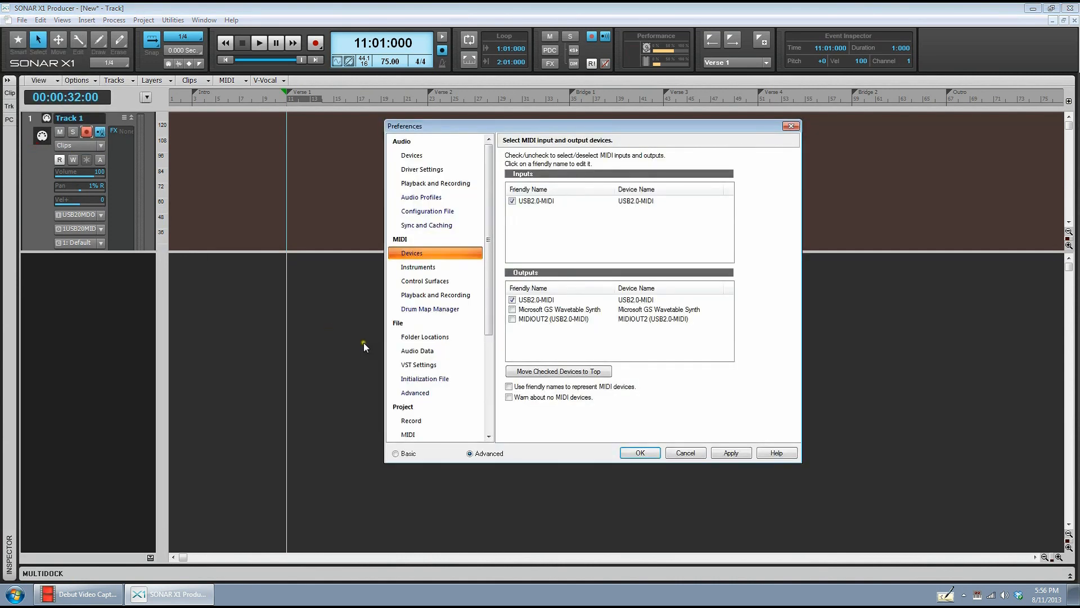
{"action": "left_click", "coordinate": [638, 452]}
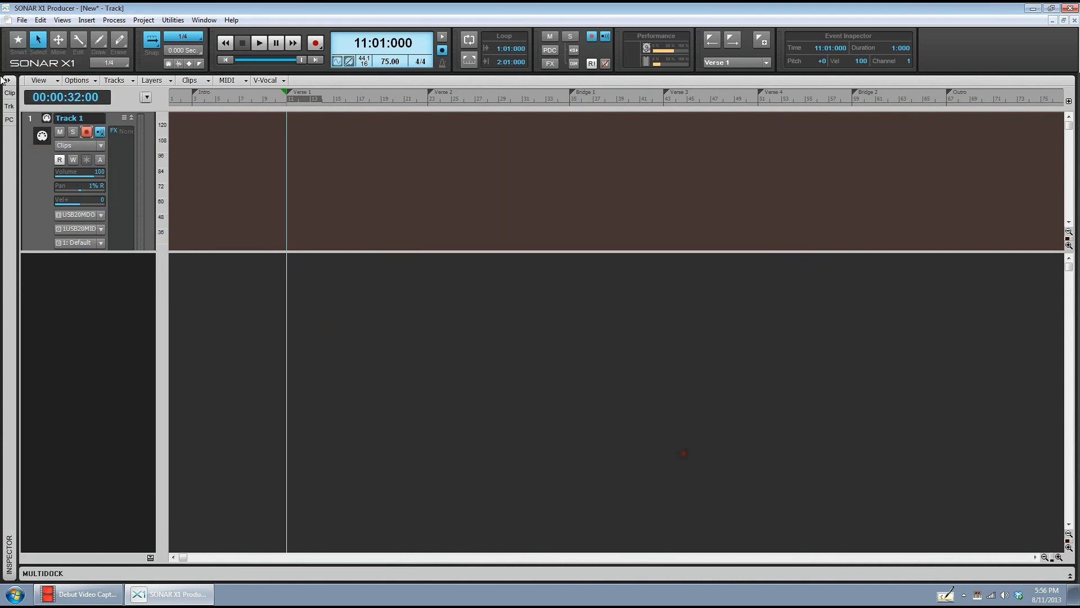
{"action": "left_click", "coordinate": [62, 19]}
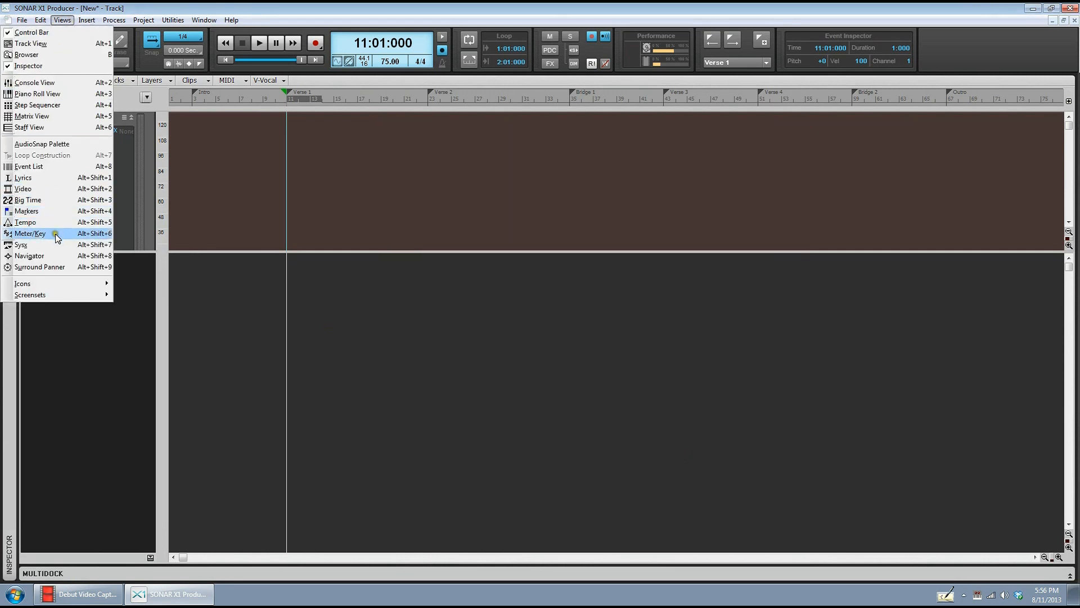
{"action": "left_click", "coordinate": [29, 234]}
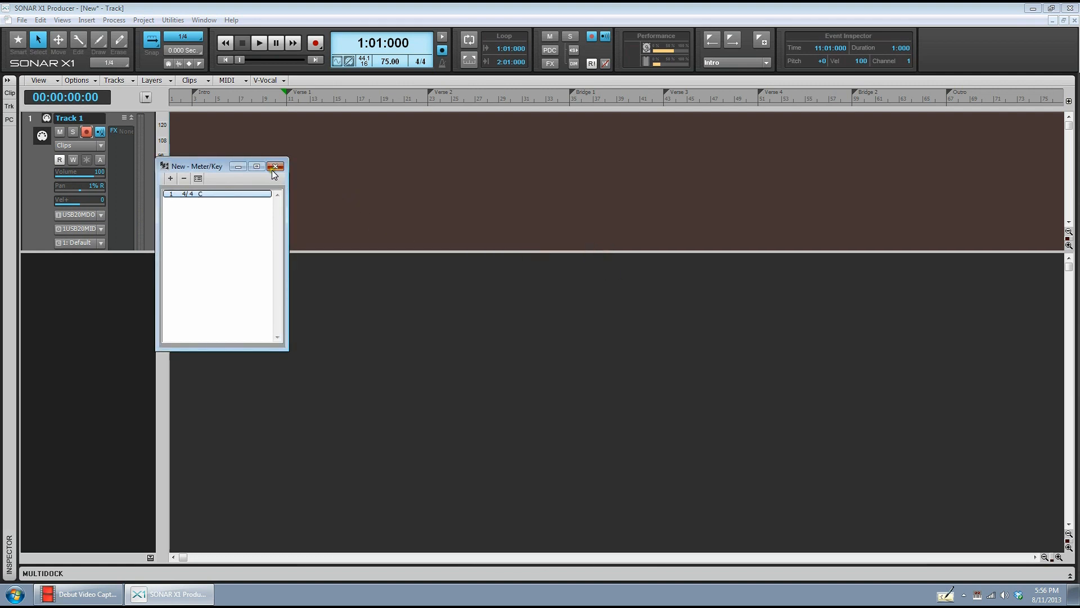
{"action": "left_click", "coordinate": [61, 20]}
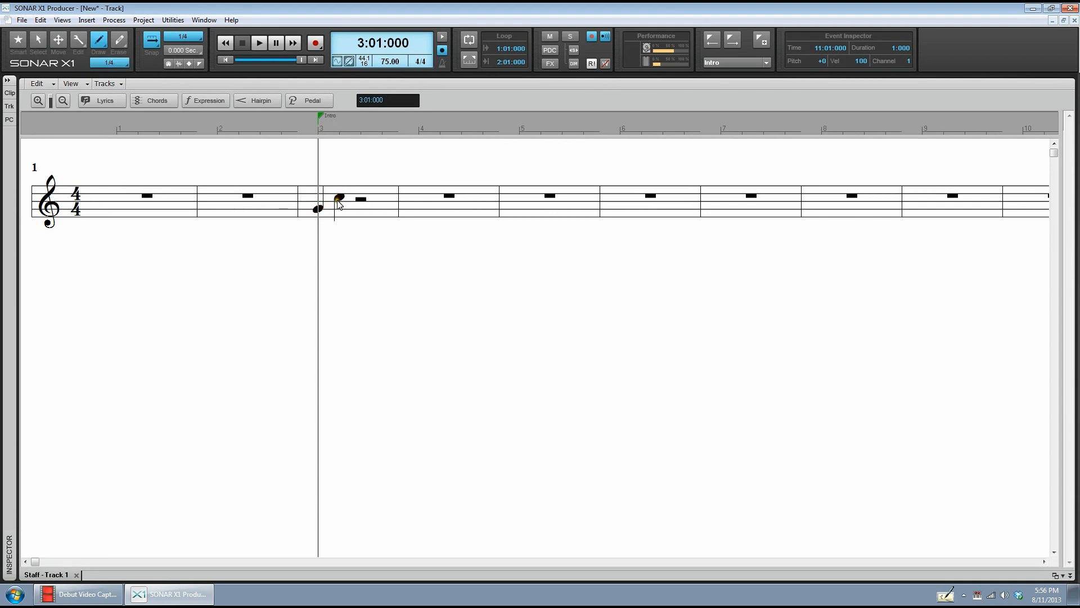
- Remove the stray note in measure 3 so every measure rests
{"action": "left_click", "coordinate": [338, 198]}
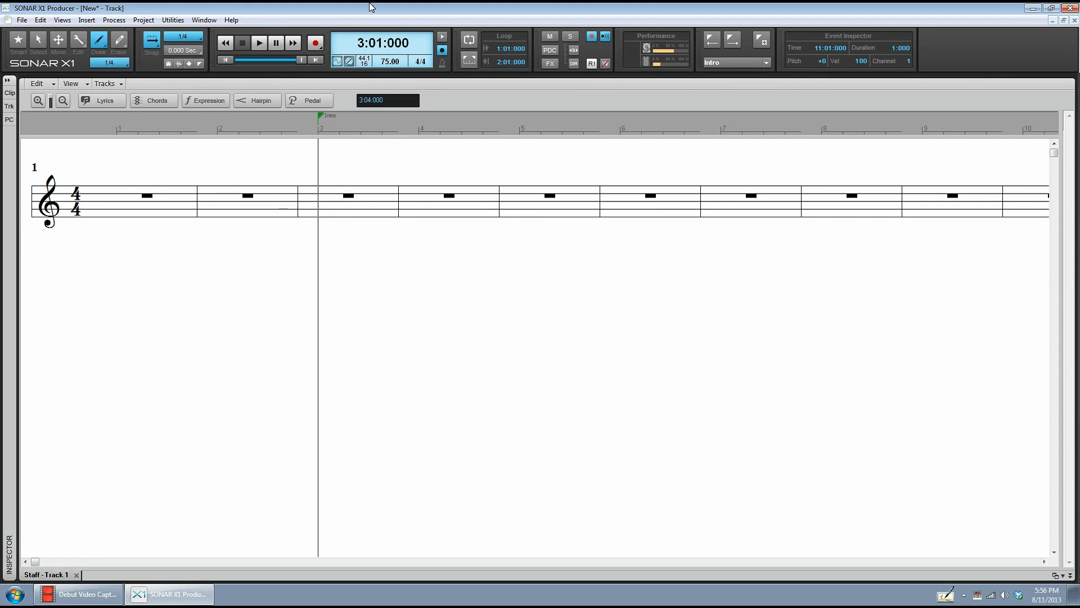
- Record and play back Track 1 live, then select the stray notes after the final chord in measure 11
{"action": "left_click", "coordinate": [315, 43]}
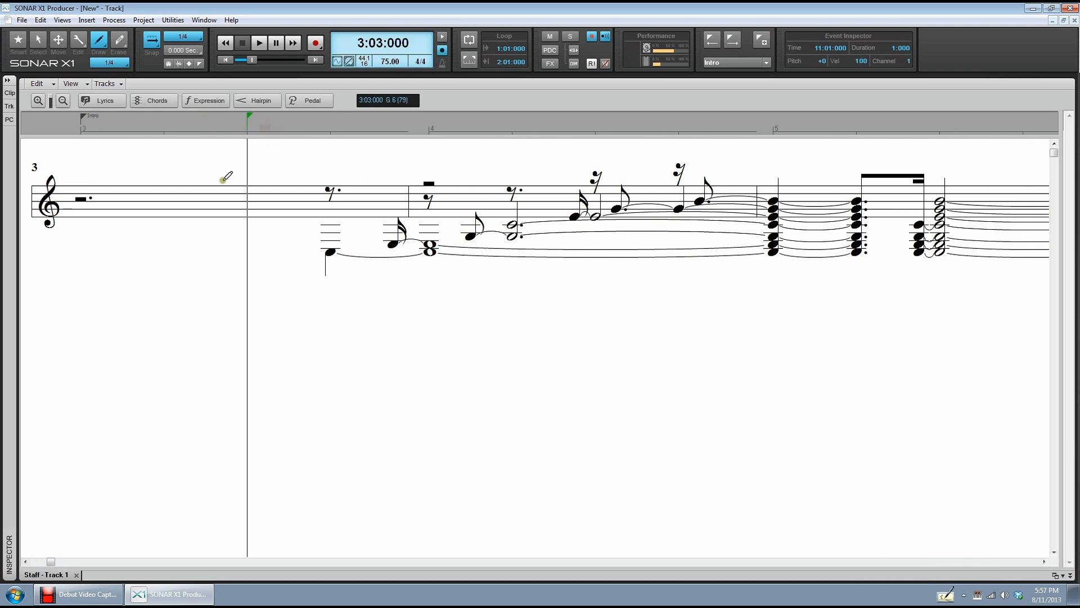
{"action": "mouse_move", "coordinate": [203, 182]}
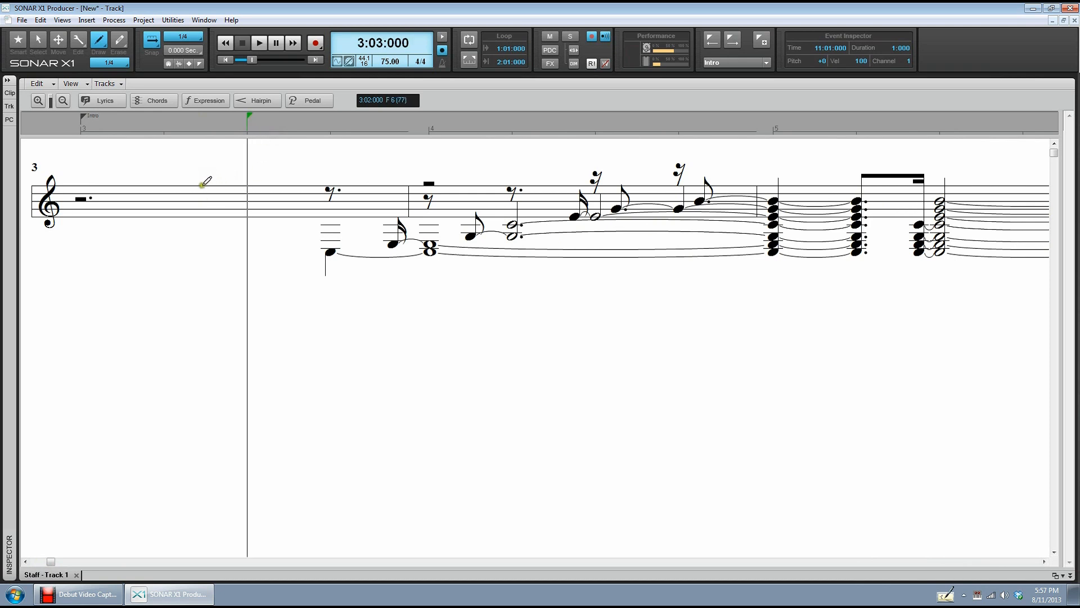
{"action": "left_click", "coordinate": [259, 43]}
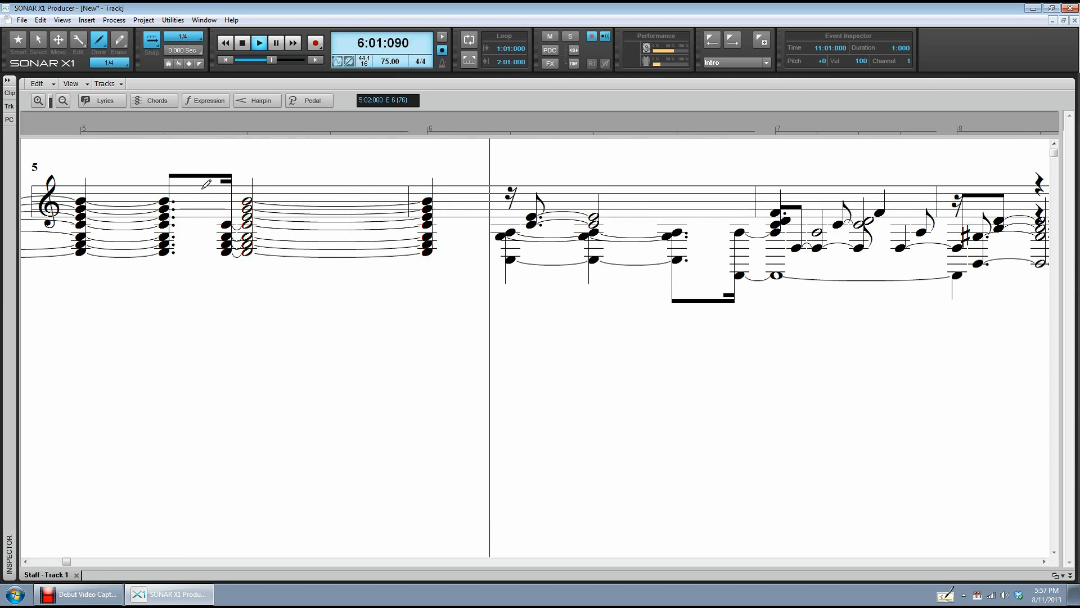
{"action": "left_click", "coordinate": [260, 42]}
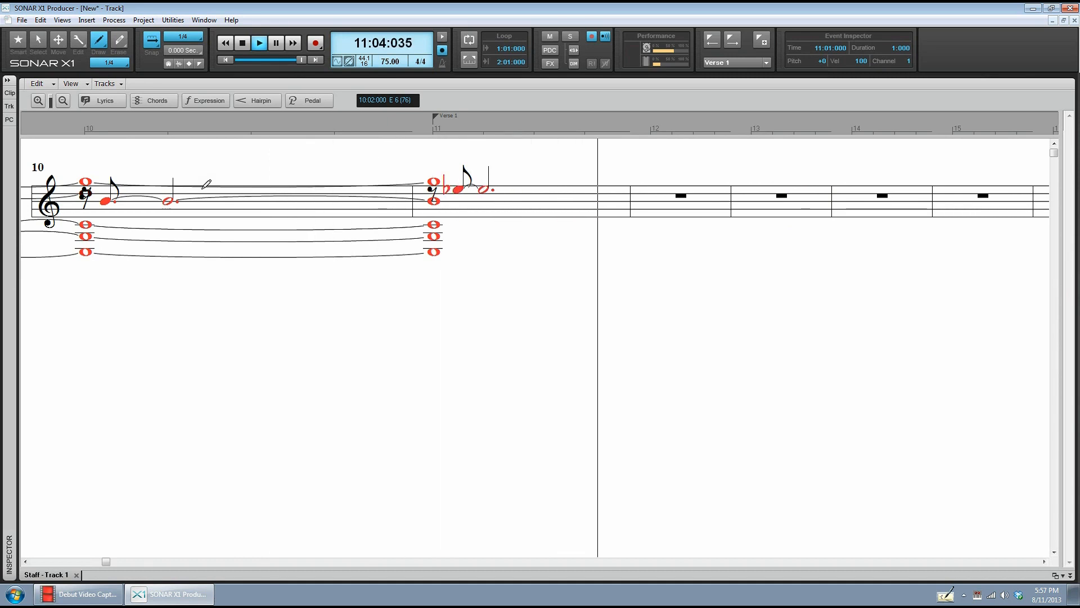
{"action": "left_click", "coordinate": [259, 42]}
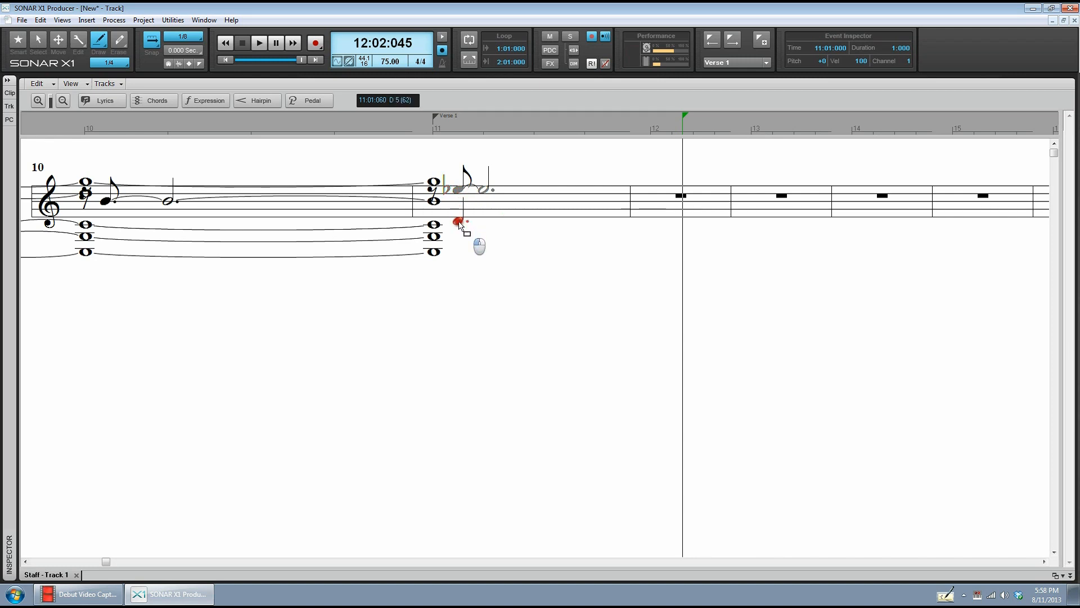
{"action": "left_click_drag", "start_coordinate": [458, 222], "coordinate": [463, 173]}
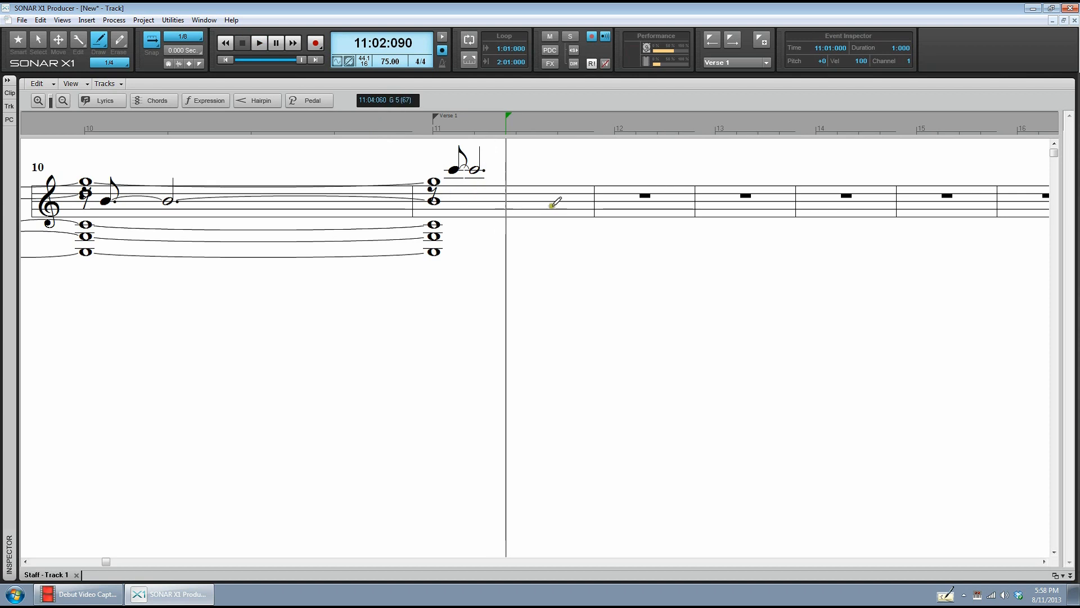
{"action": "mouse_move", "coordinate": [591, 178]}
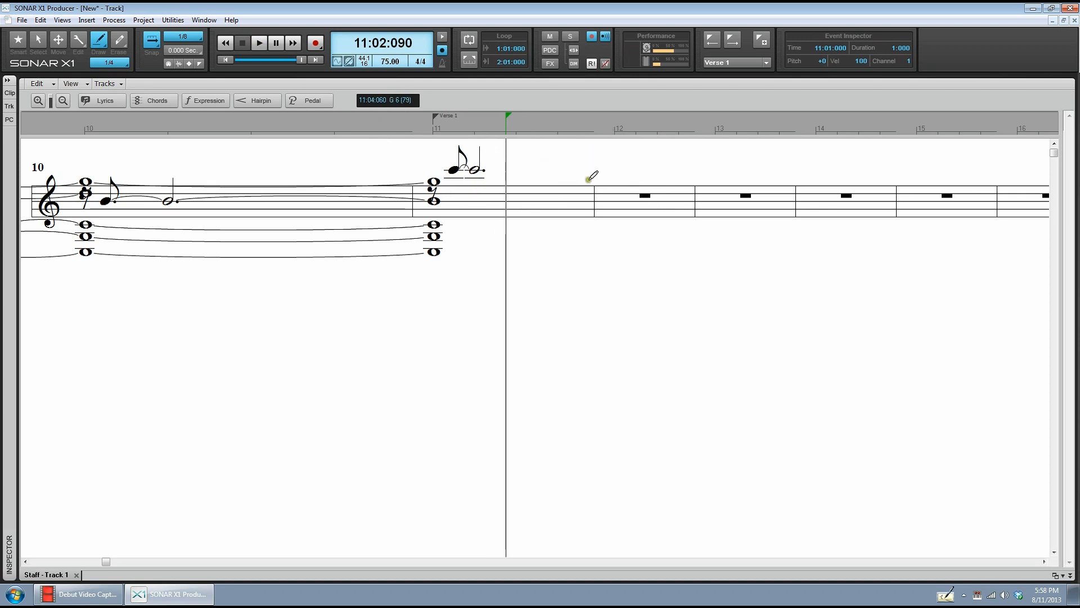
{"action": "mouse_move", "coordinate": [590, 180]}
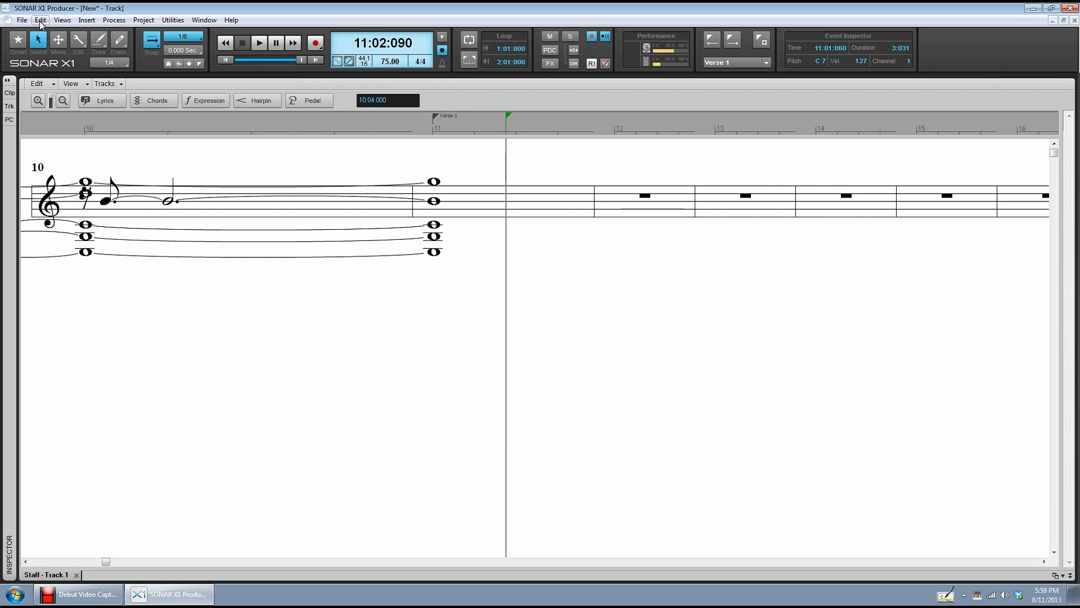
- In MIDI Devices preferences, disable USB2.0-MIDI and enable Microsoft GS Wavetable Synth as output
{"action": "left_click", "coordinate": [39, 19]}
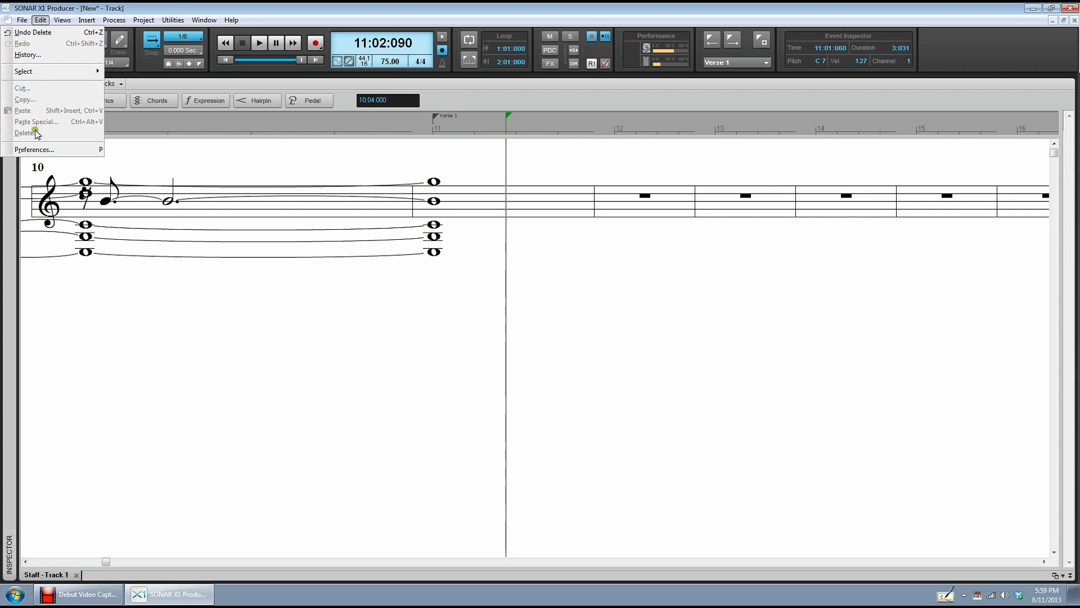
{"action": "left_click", "coordinate": [34, 150]}
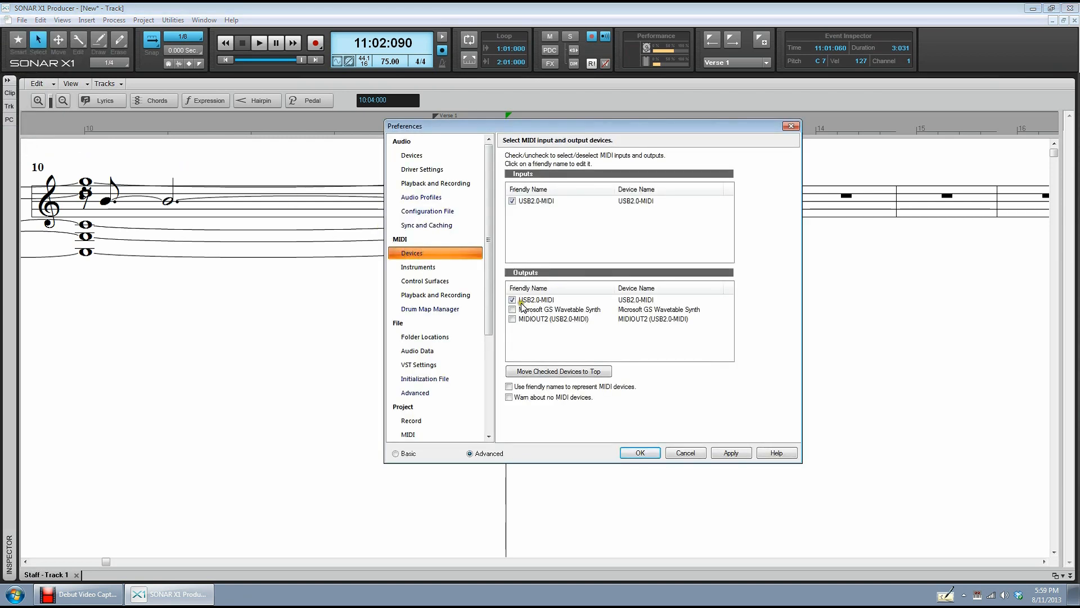
{"action": "left_click", "coordinate": [512, 309]}
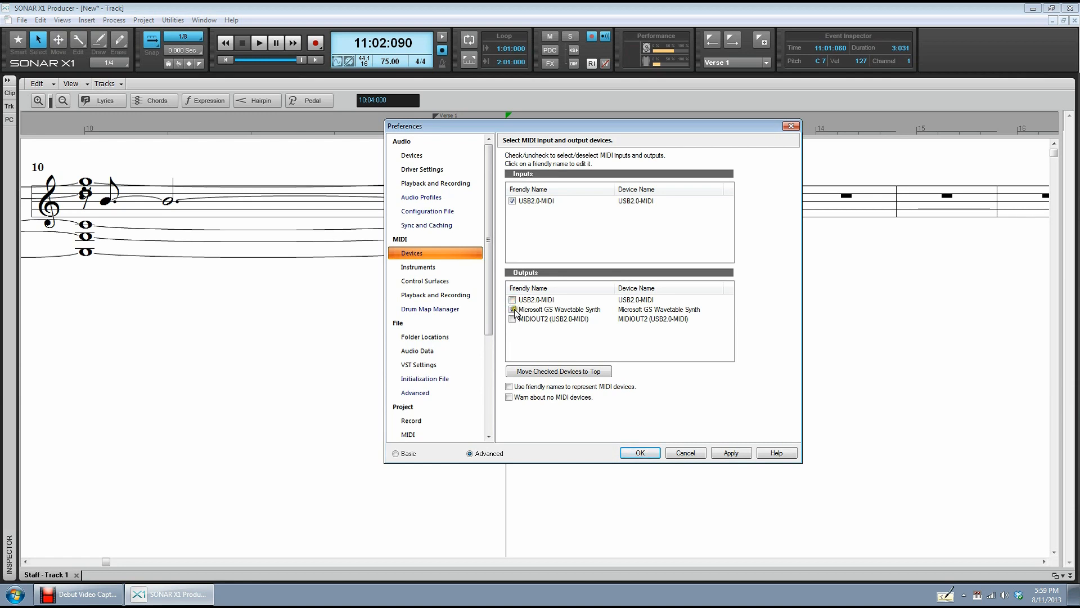
{"action": "left_click", "coordinate": [512, 309]}
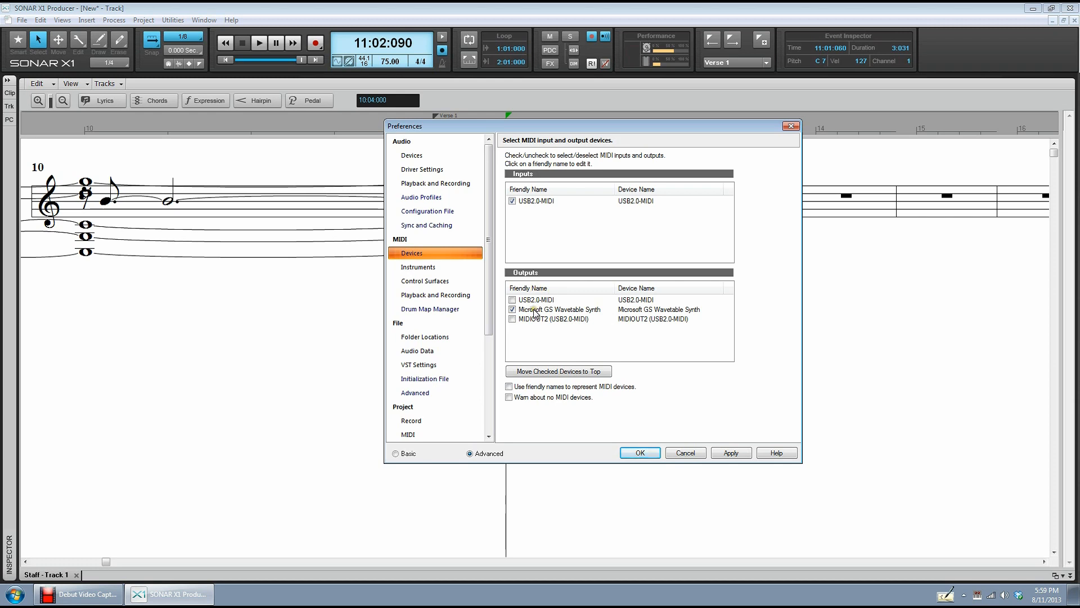
{"action": "left_click", "coordinate": [512, 201]}
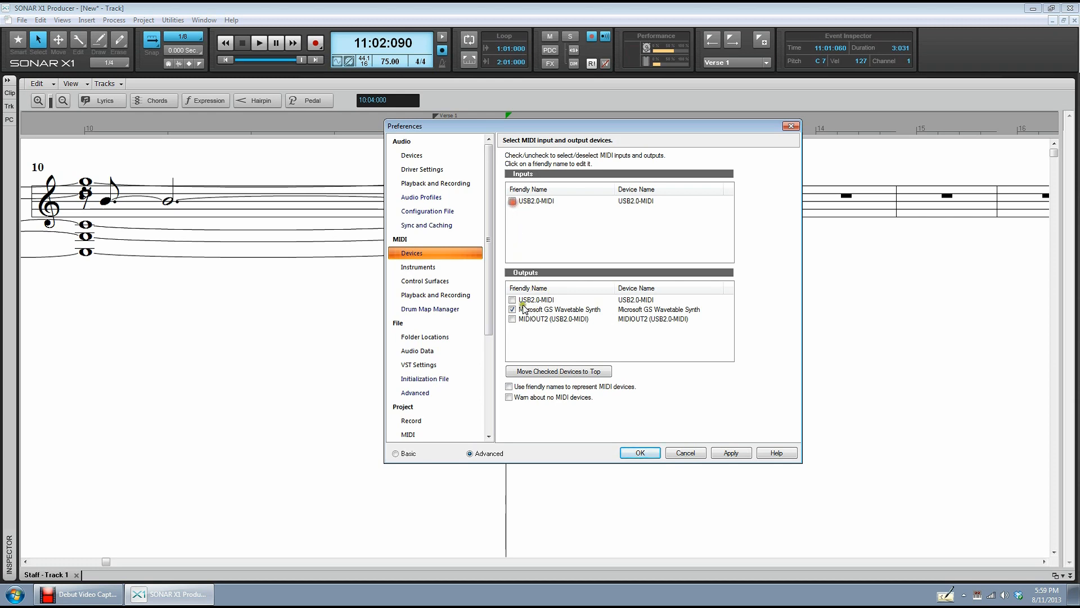
{"action": "left_click", "coordinate": [512, 201]}
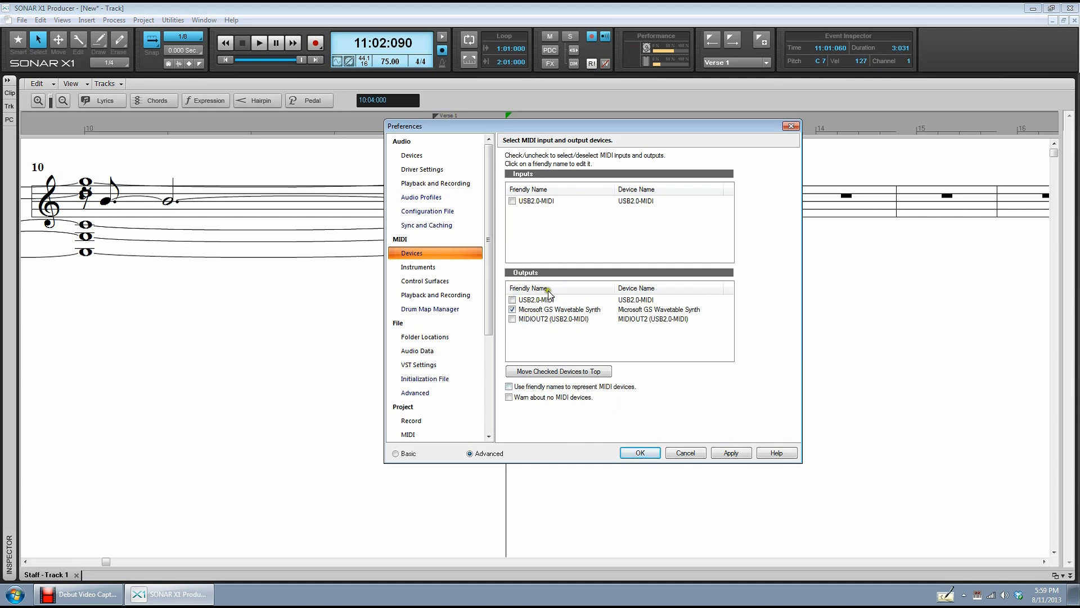
{"action": "left_click", "coordinate": [639, 452]}
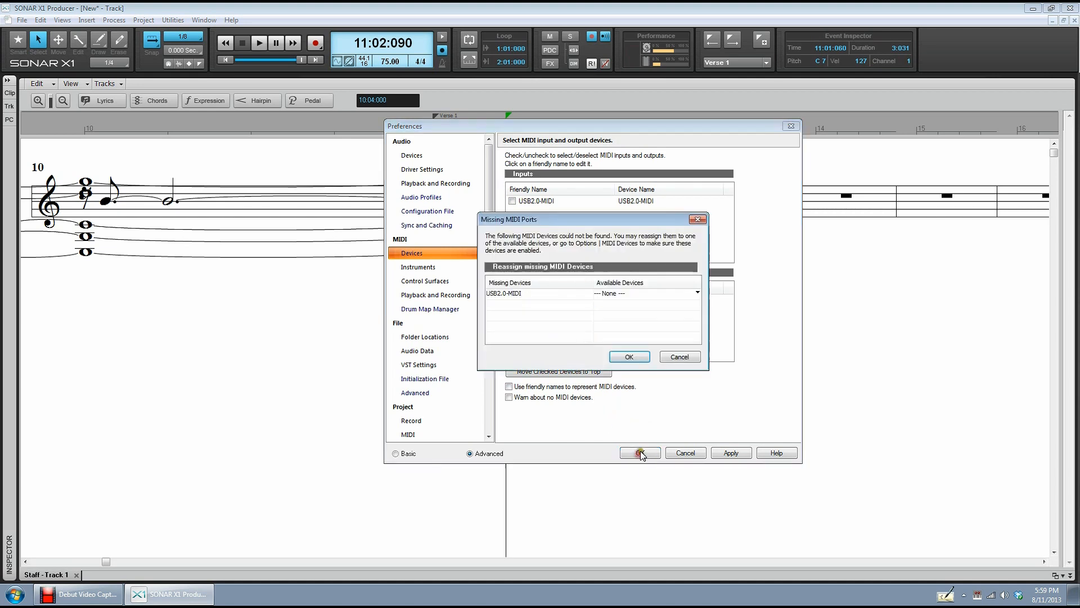
- Reassign the missing USB2.0-MIDI port to Microsoft GS Wavetable Synth and confirm
{"action": "left_click", "coordinate": [695, 292]}
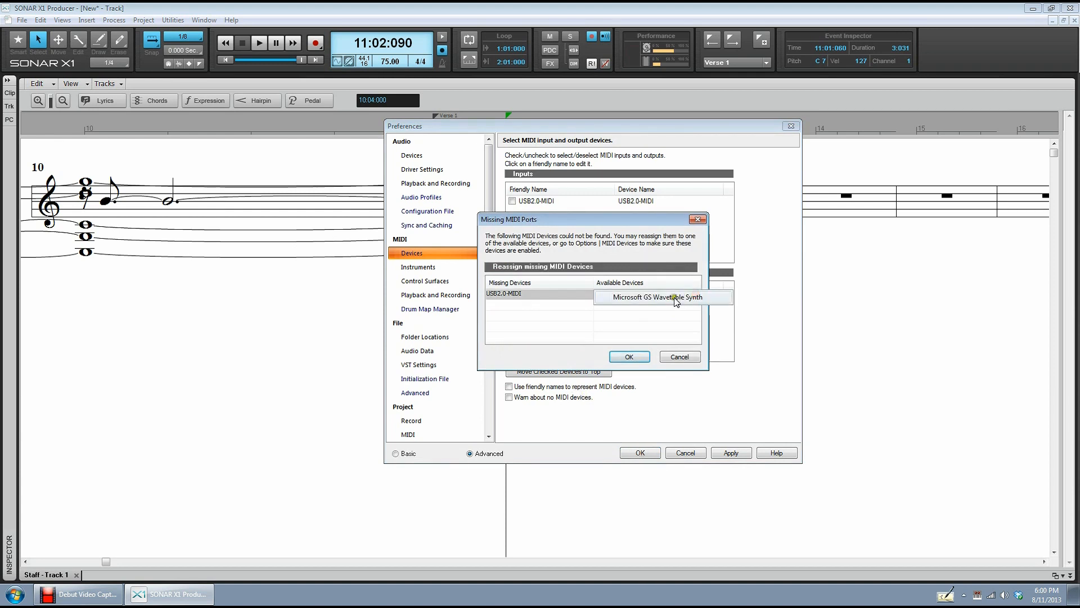
{"action": "left_click", "coordinate": [643, 292]}
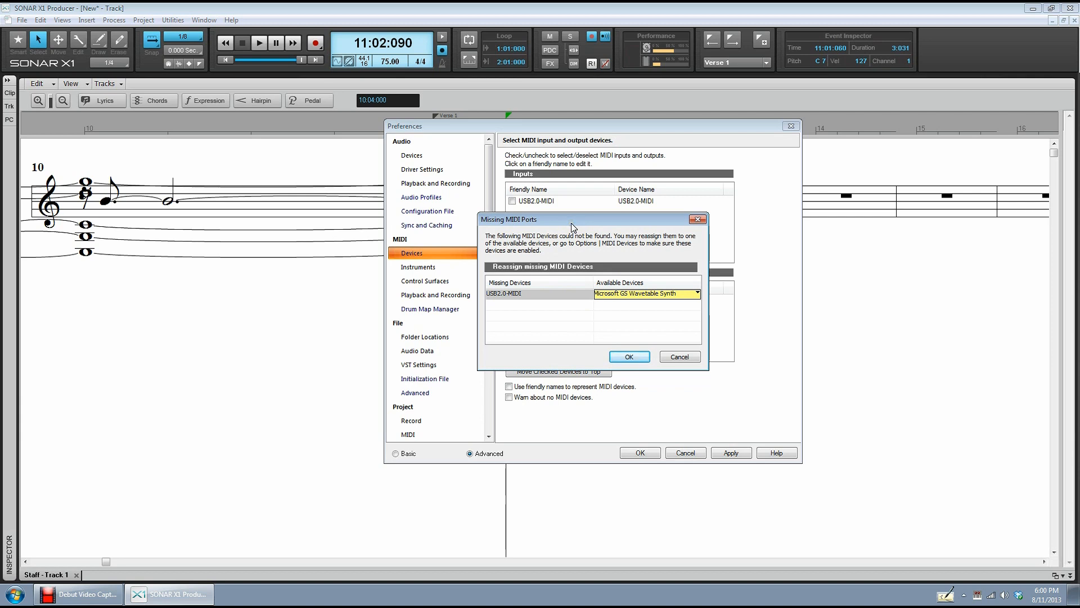
{"action": "mouse_move", "coordinate": [573, 221]}
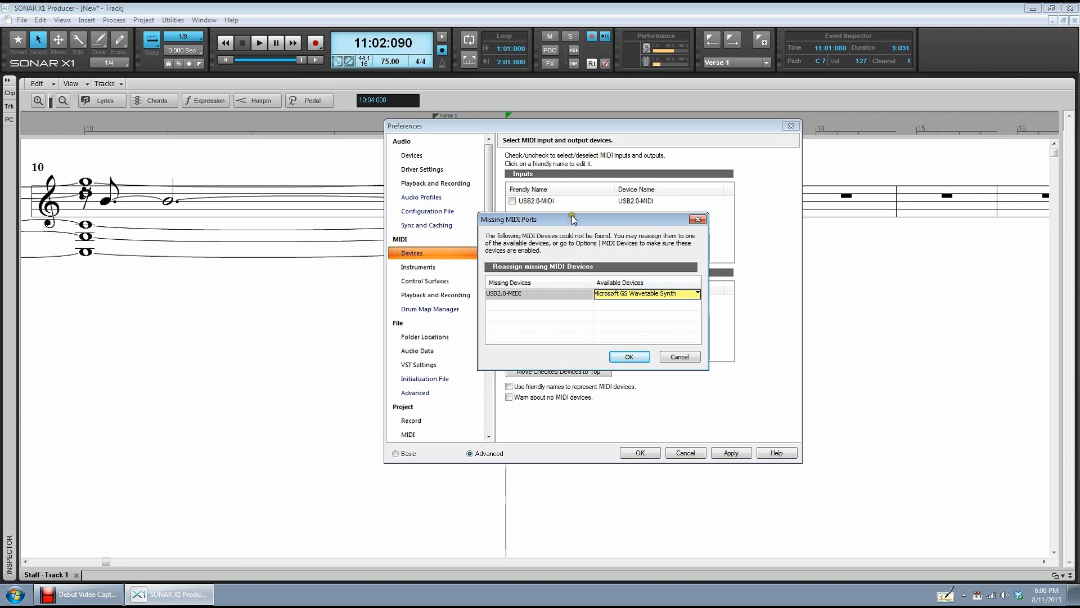
{"action": "left_click_drag", "start_coordinate": [572, 219], "coordinate": [596, 254]}
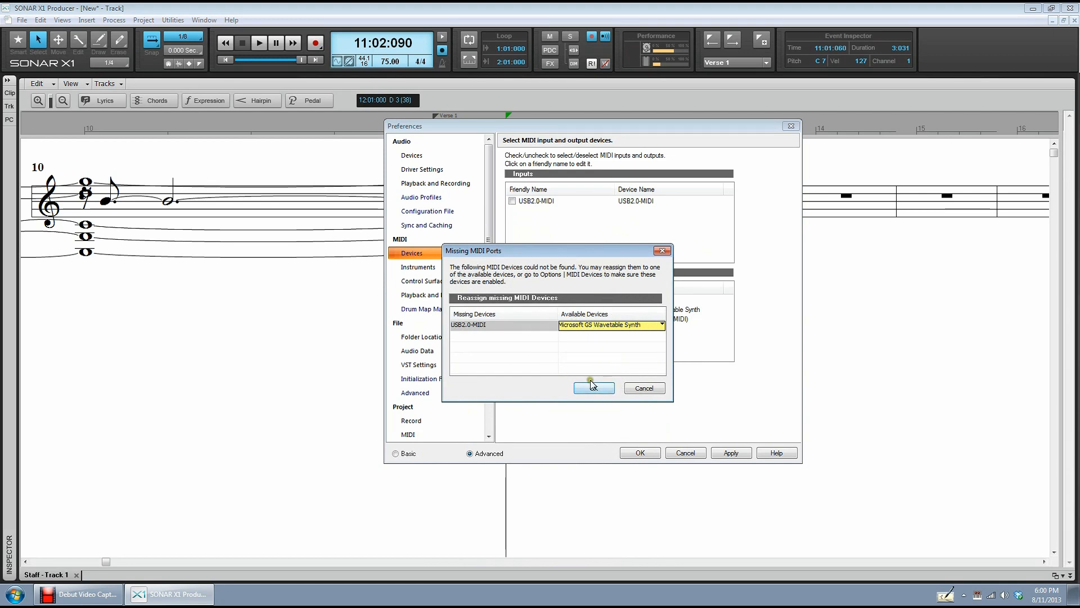
{"action": "left_click", "coordinate": [593, 387]}
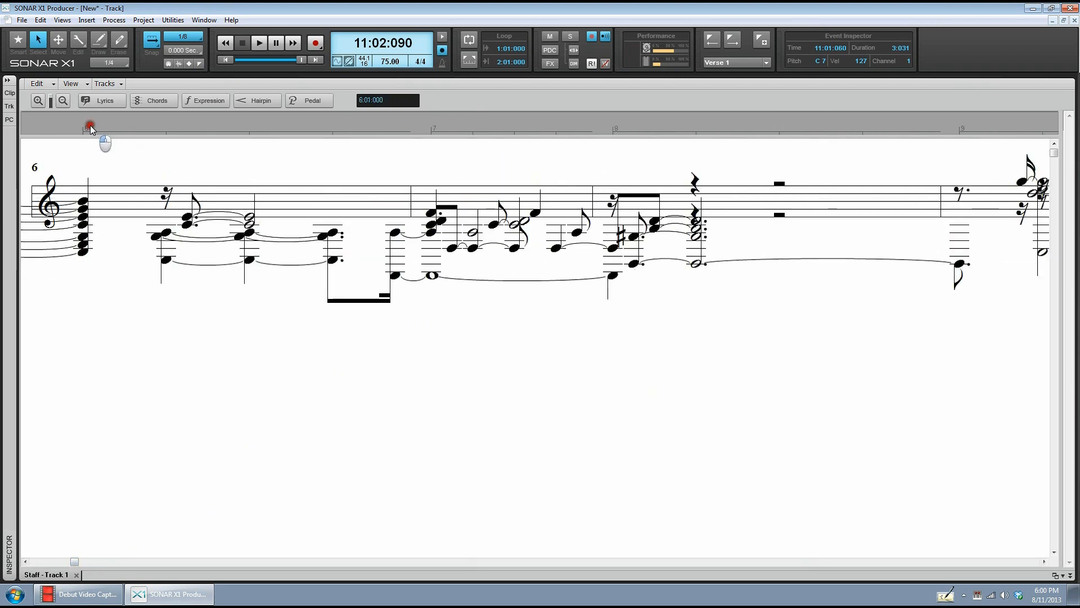
- Play the recorded chords from measure 6 through the GS Wavetable Synth
{"action": "left_click", "coordinate": [259, 43]}
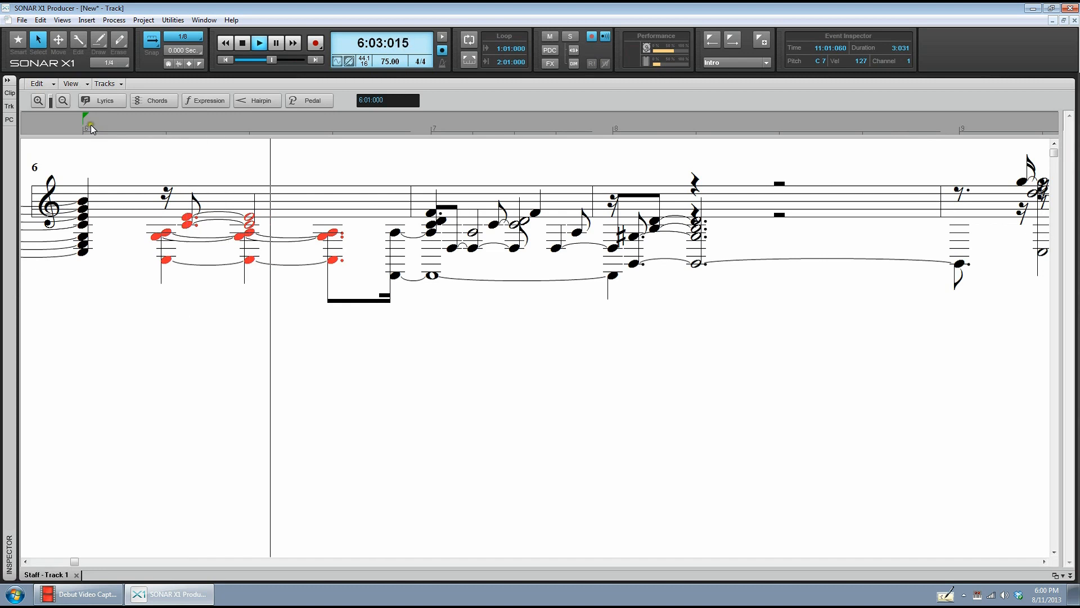
{"action": "left_click", "coordinate": [259, 42]}
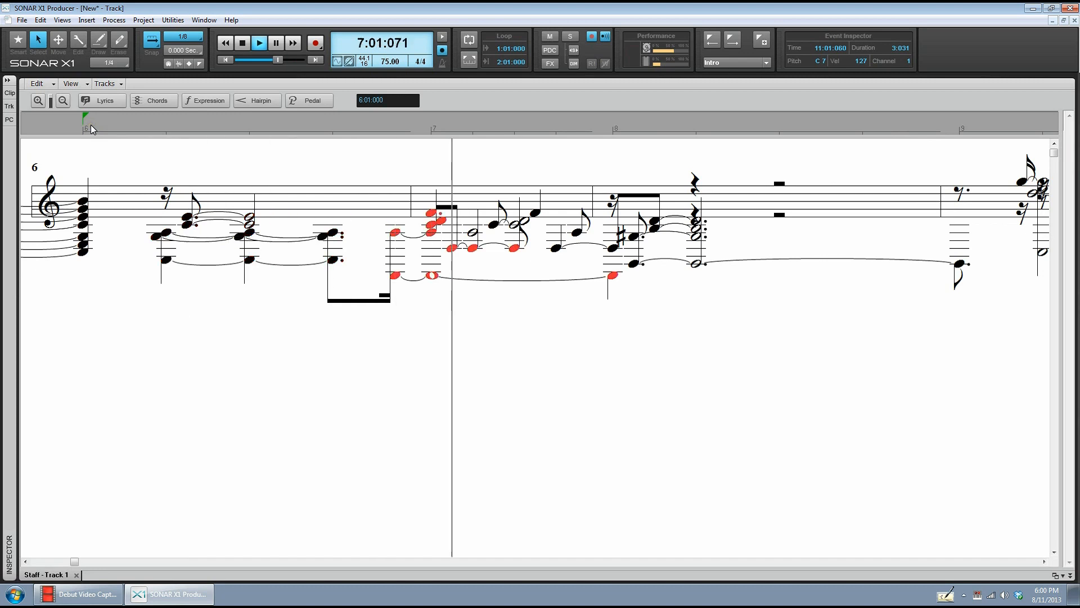
{"action": "left_click", "coordinate": [240, 43]}
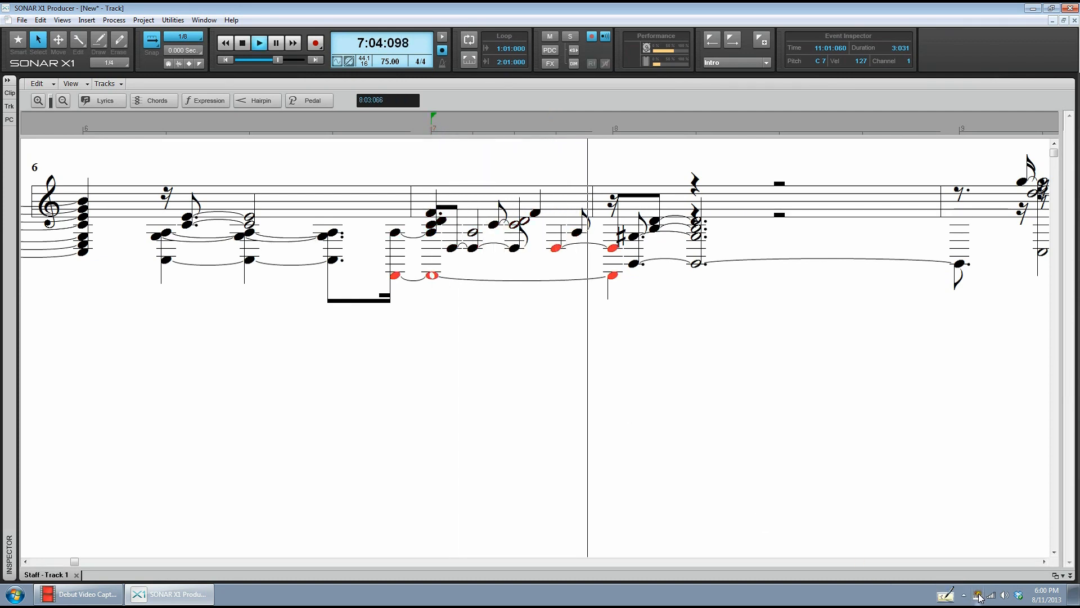
{"action": "left_click", "coordinate": [258, 43]}
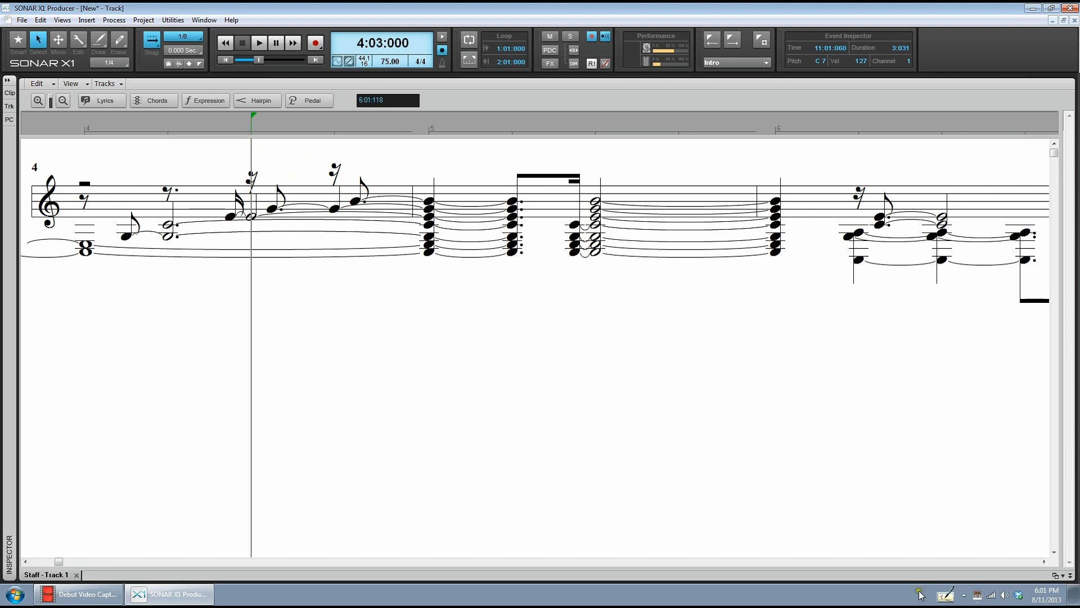
- Replay the piece from measure 4, then close SONAR without saving changes
{"action": "left_click", "coordinate": [259, 43]}
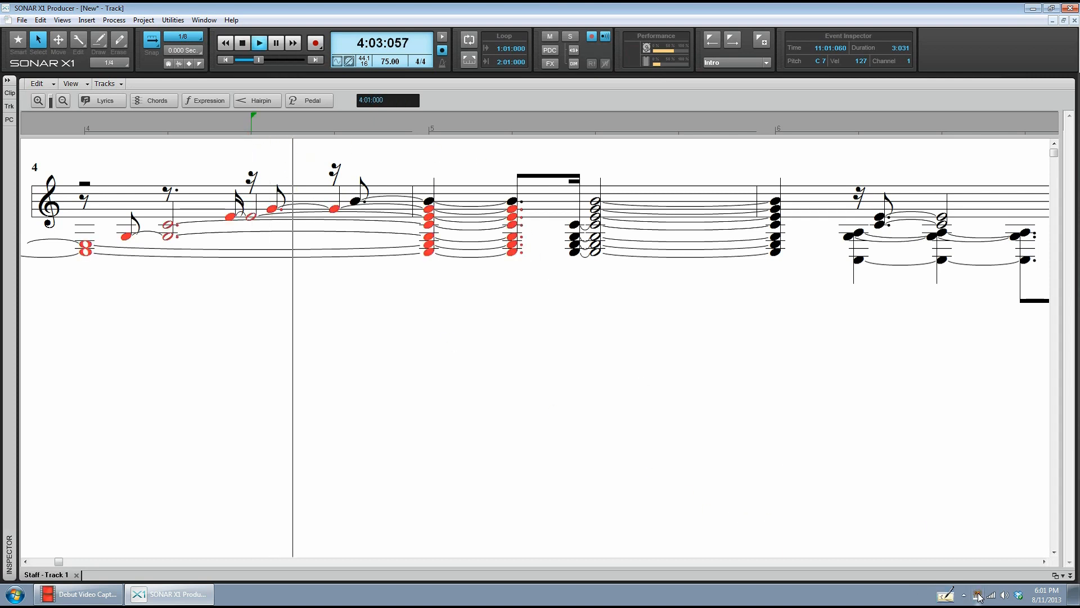
{"action": "left_click", "coordinate": [241, 43]}
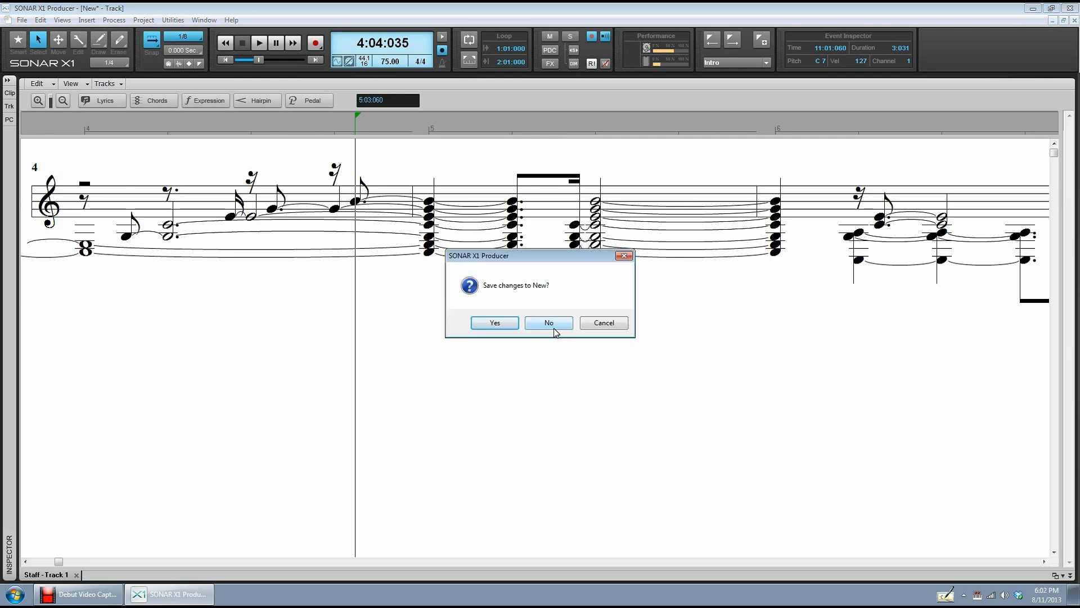
{"action": "left_click", "coordinate": [548, 323]}
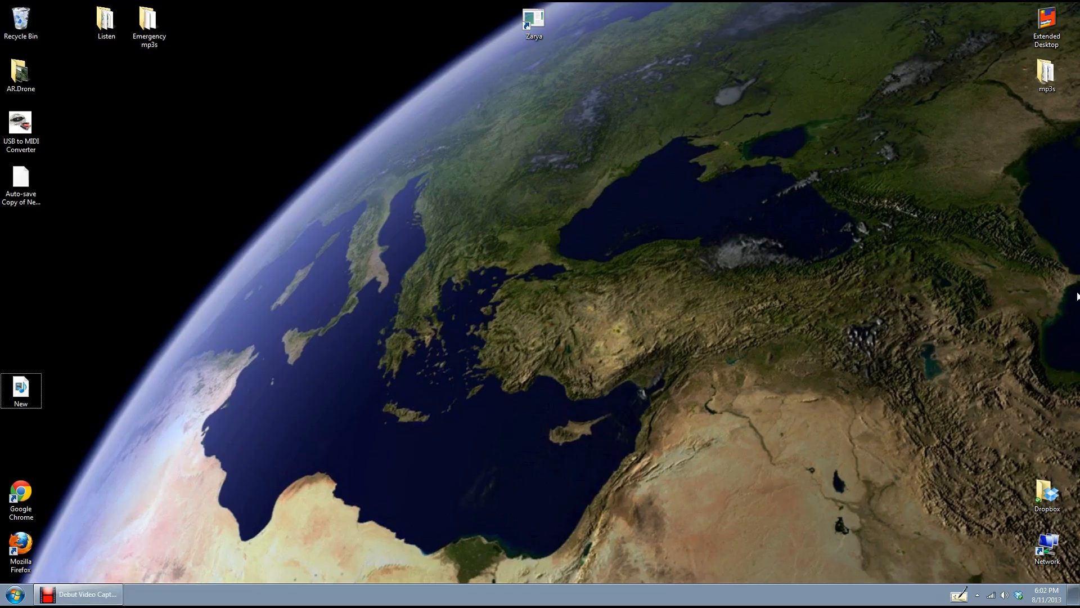